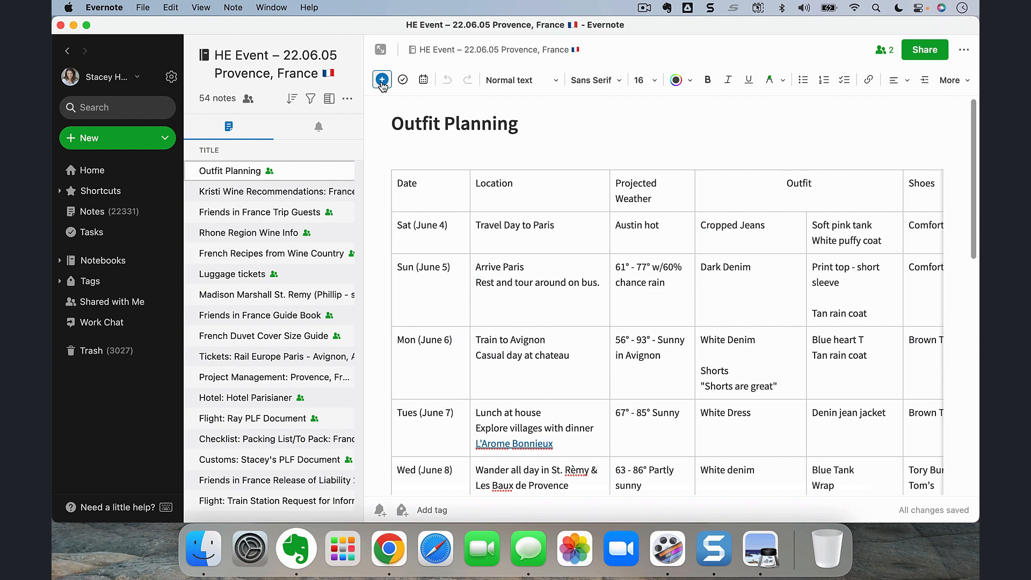
# Select a cell in the Outfit Planning table and bring up its cell formatting options.
pyautogui.click(382, 80)
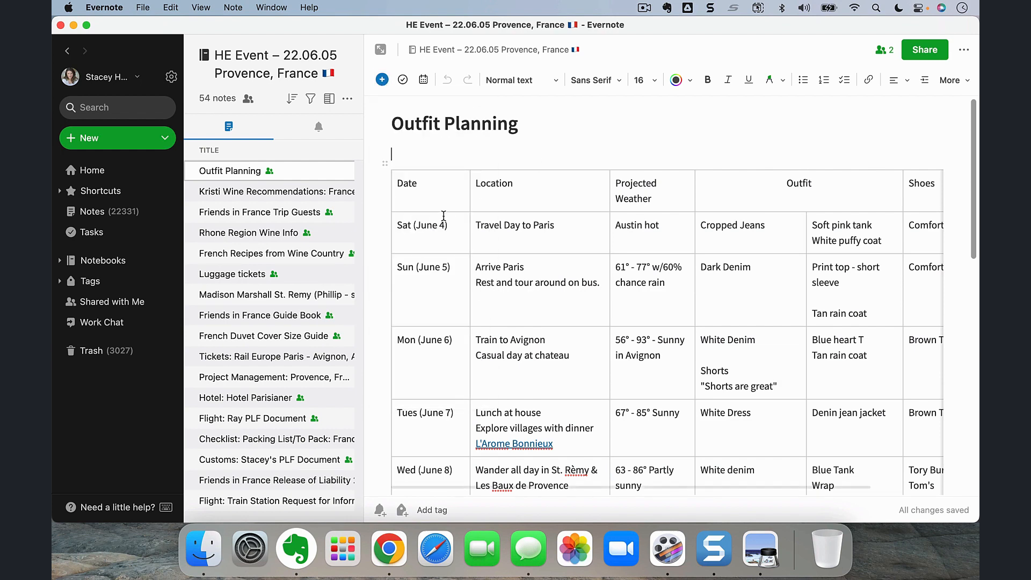
pyautogui.scroll(-3)
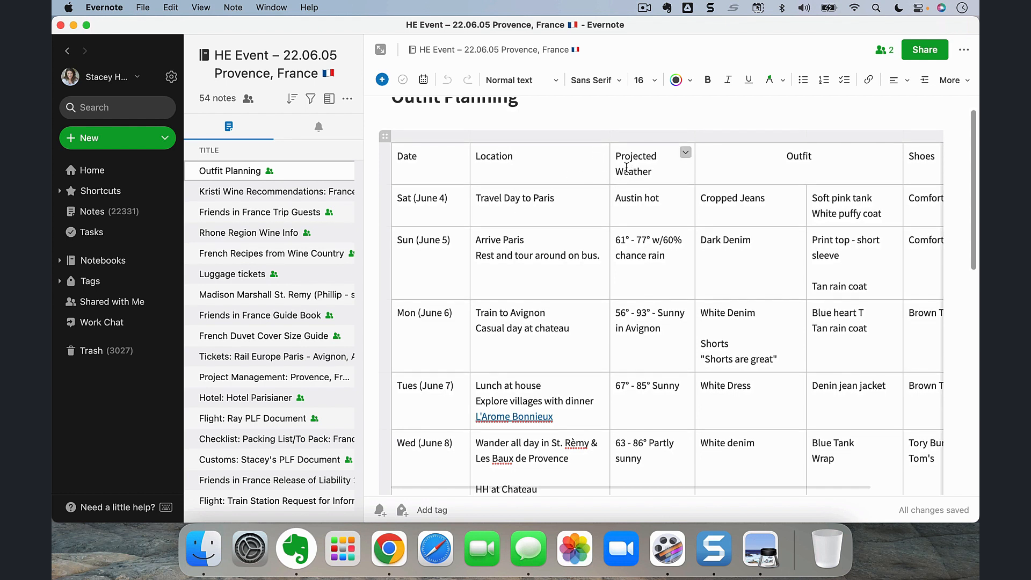
pyautogui.moveTo(637, 210)
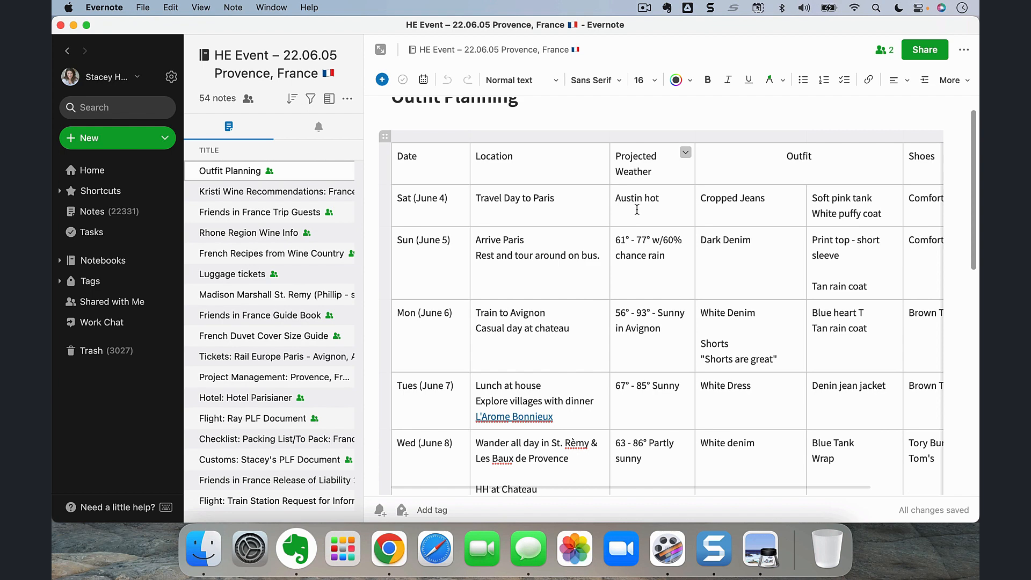
pyautogui.scroll(-3)
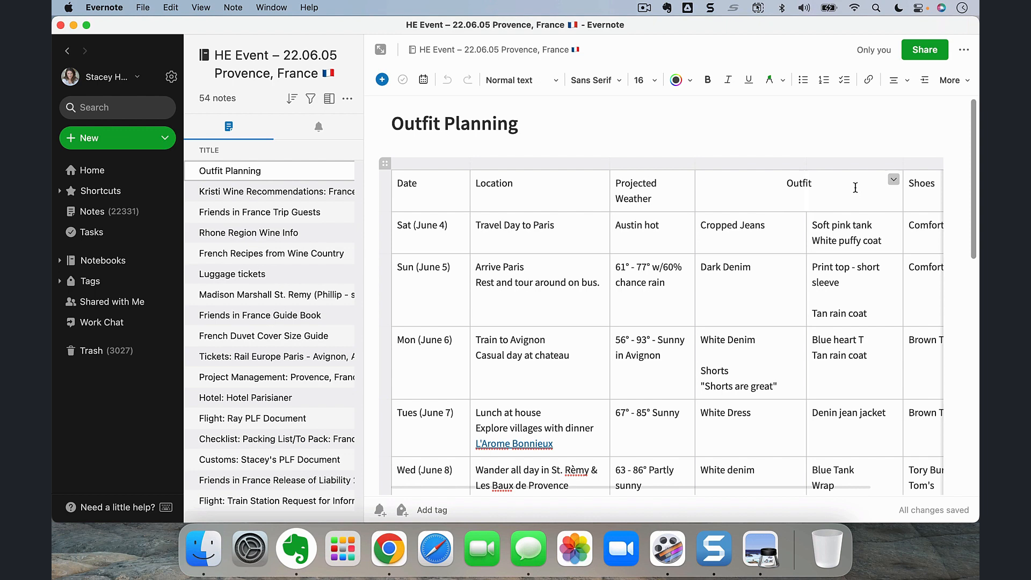
pyautogui.moveTo(846, 225)
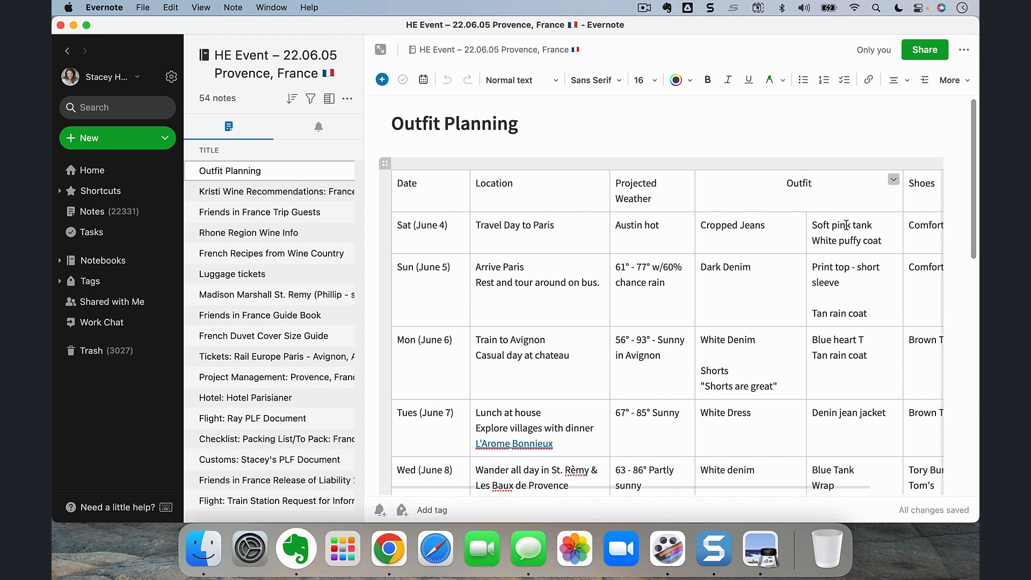
pyautogui.click(894, 179)
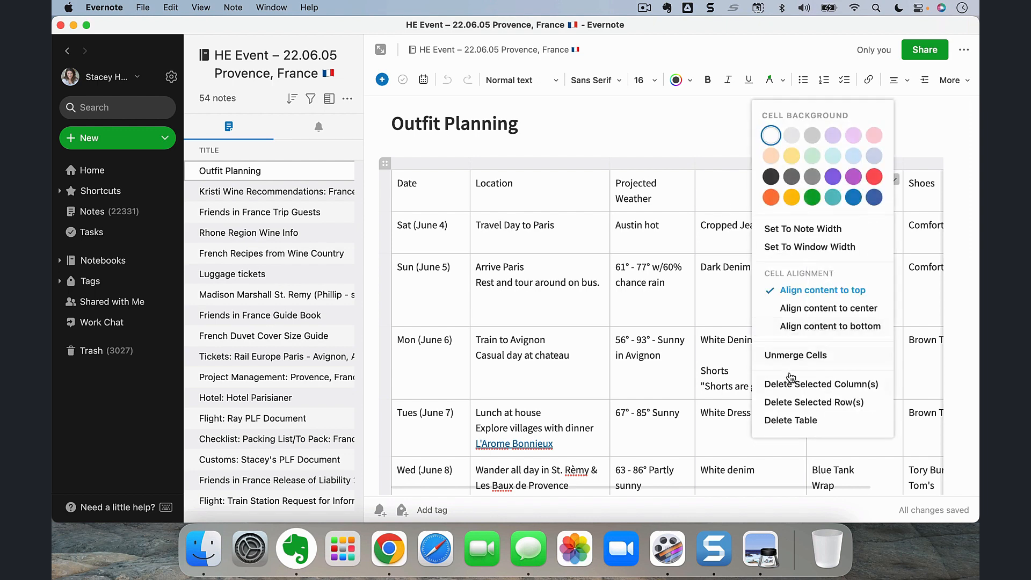
pyautogui.moveTo(828, 309)
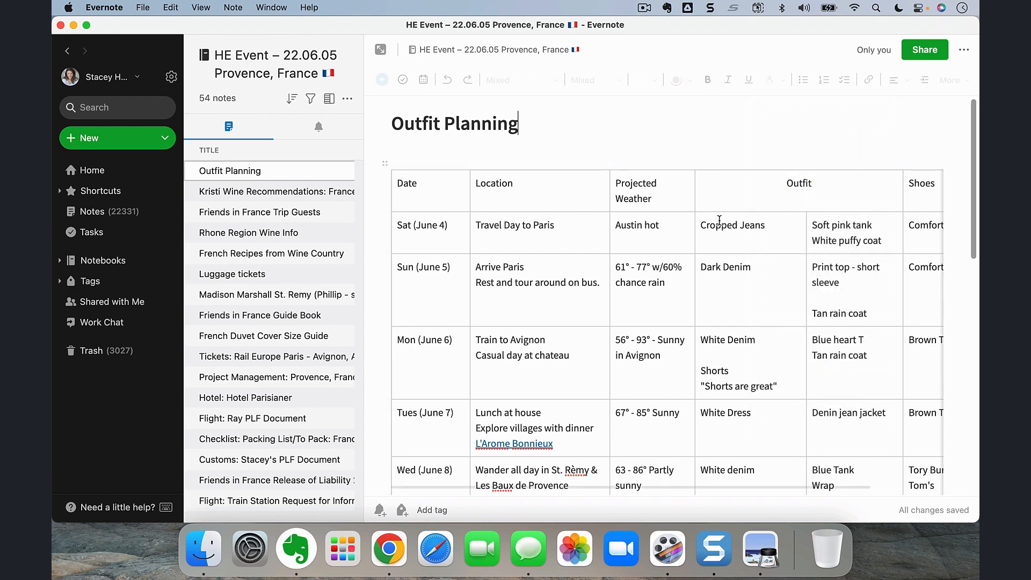
pyautogui.moveTo(735, 278)
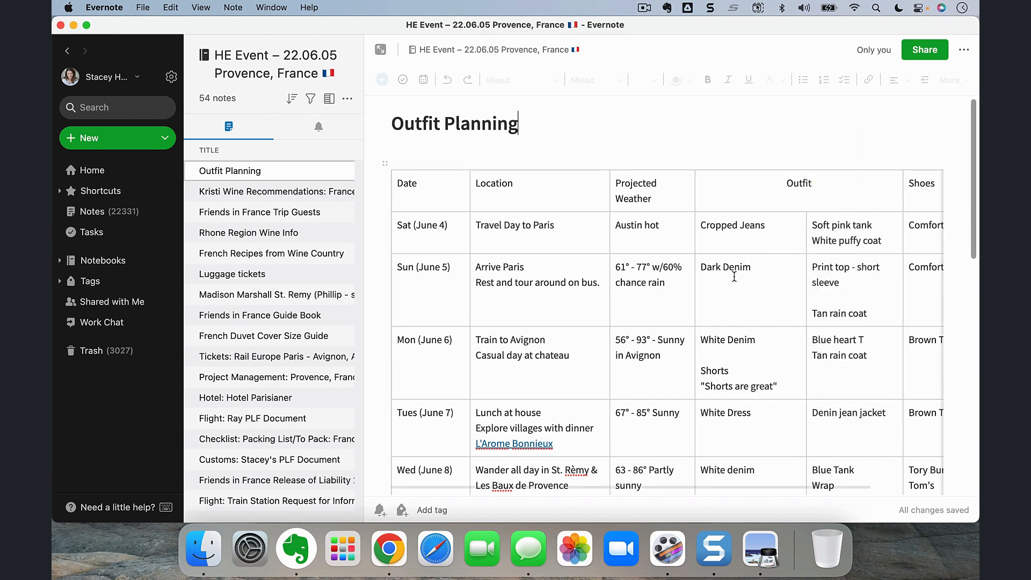
pyautogui.scroll(-3)
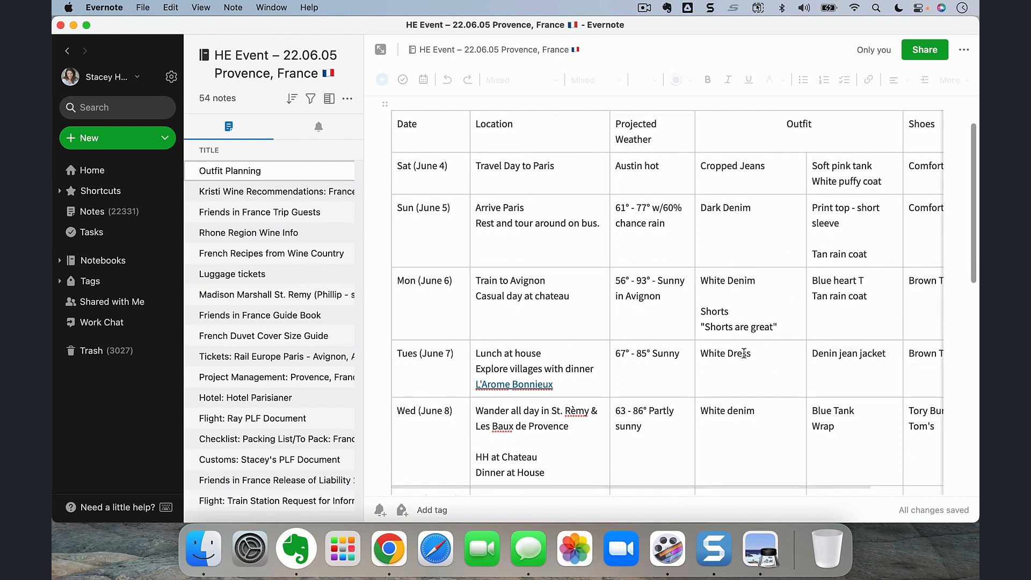
pyautogui.scroll(-3)
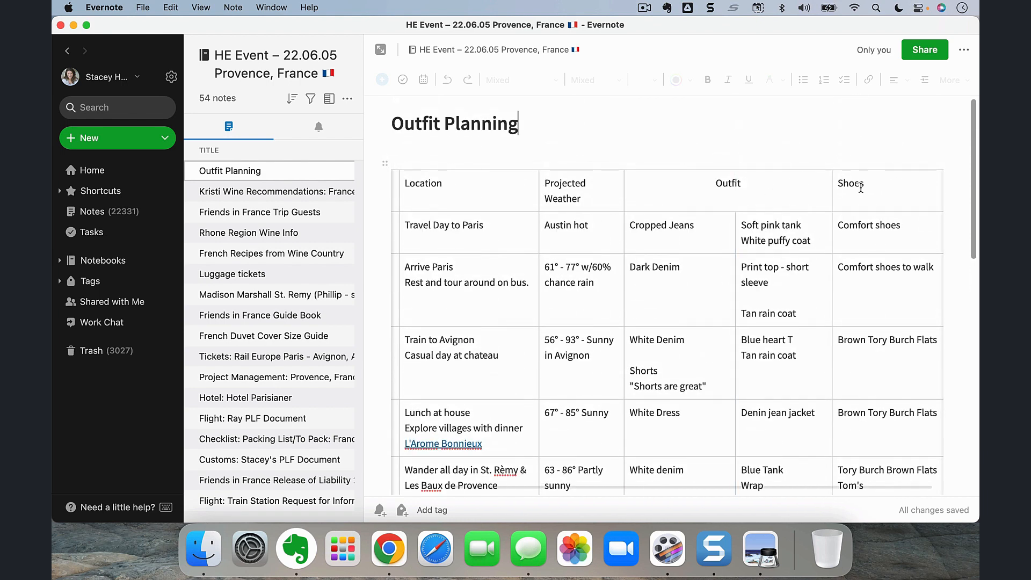
# Expand the note into its own full-width window and scroll through the Sun–Thurs rows.
pyautogui.click(871, 189)
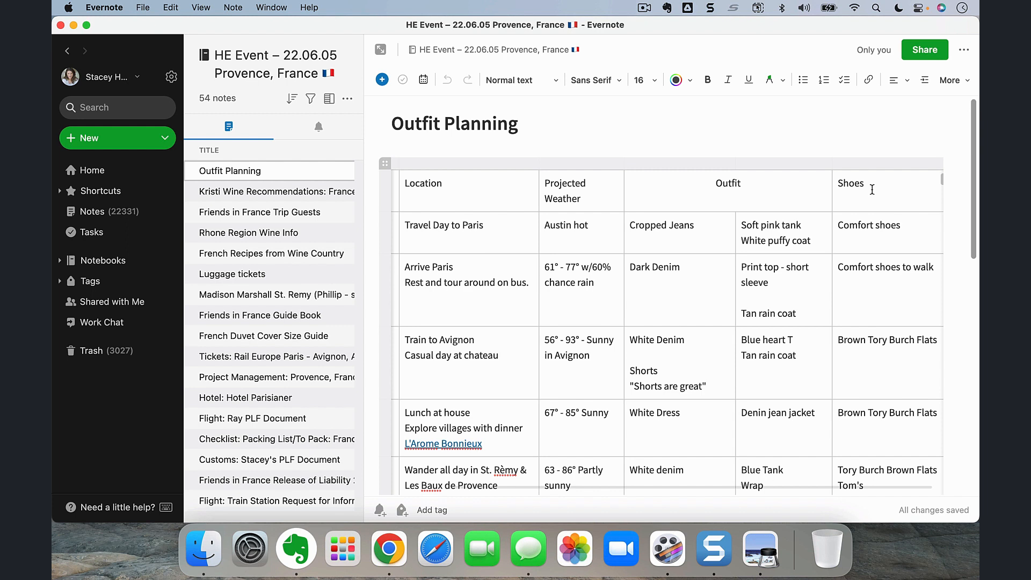
pyautogui.moveTo(763, 236)
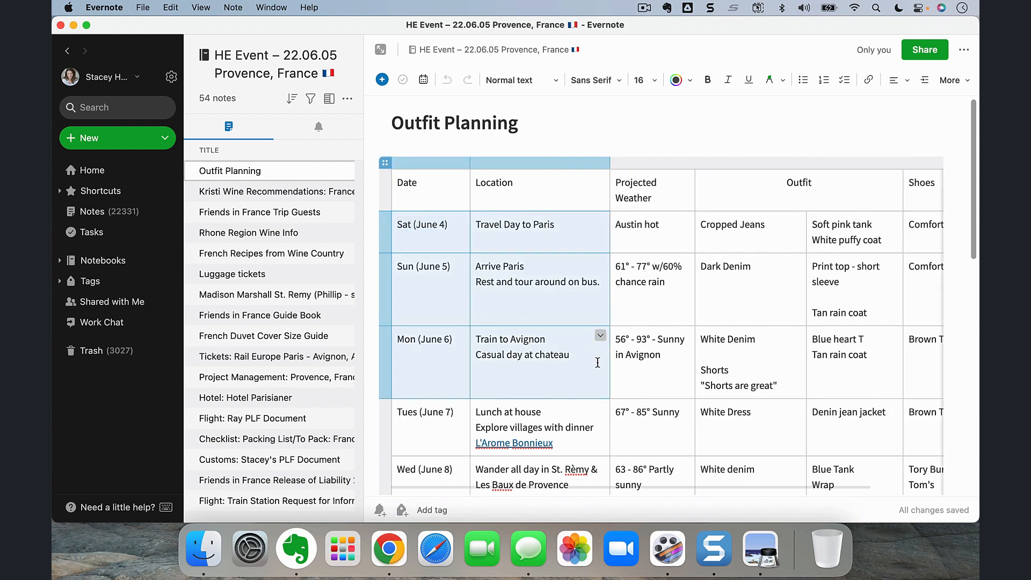
pyautogui.scroll(-3)
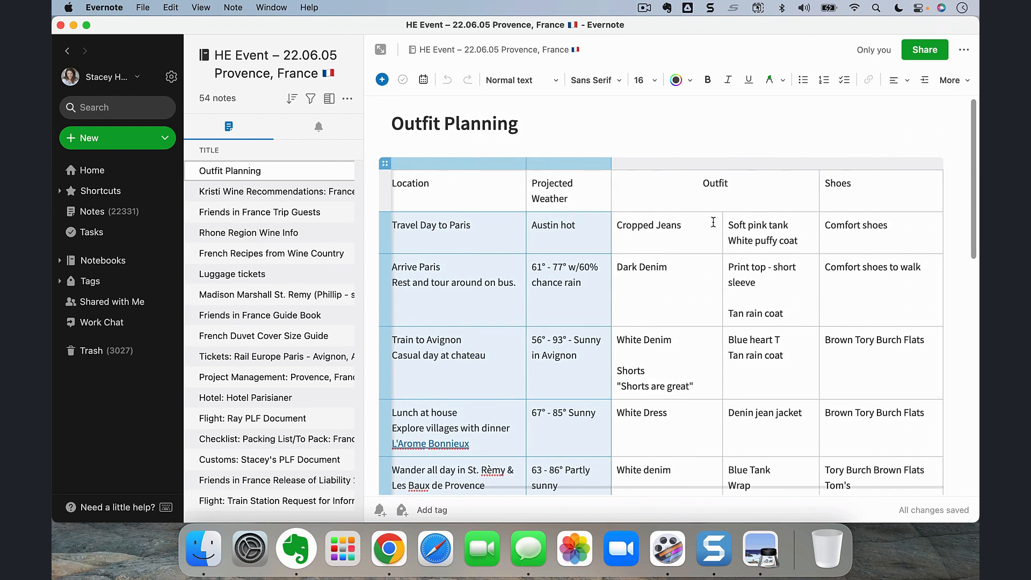
pyautogui.scroll(-3)
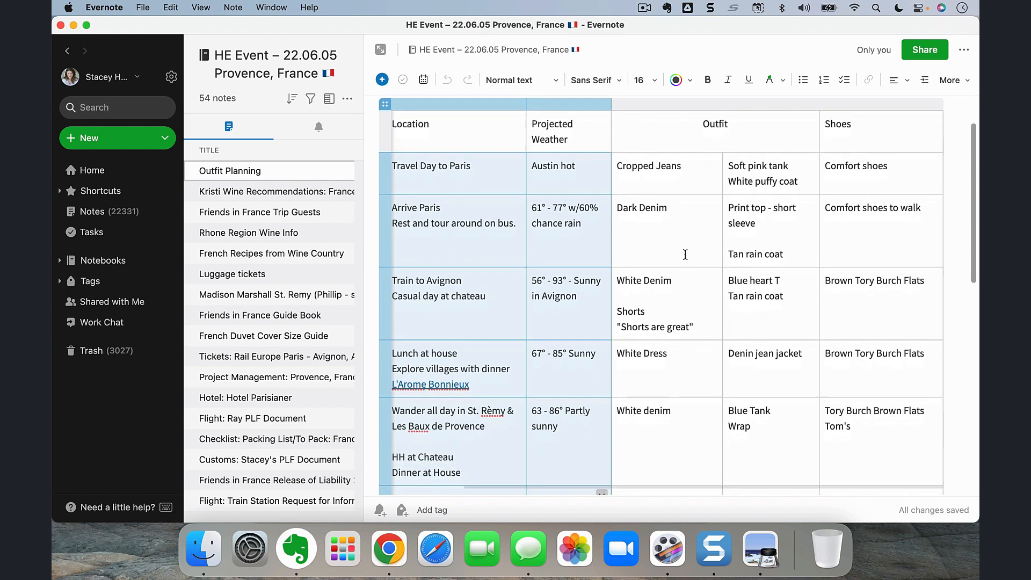
pyautogui.scroll(-3)
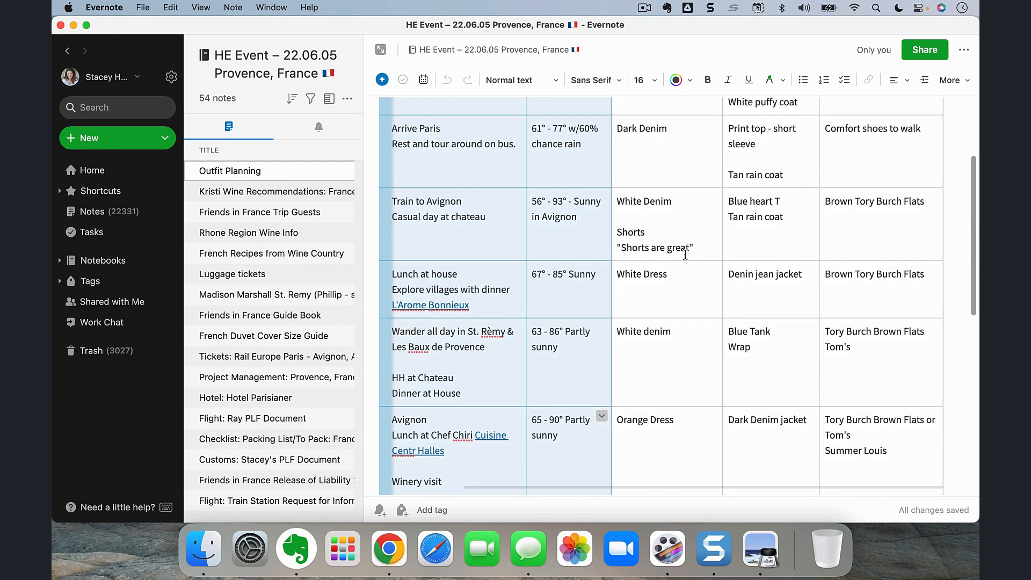
pyautogui.scroll(-3)
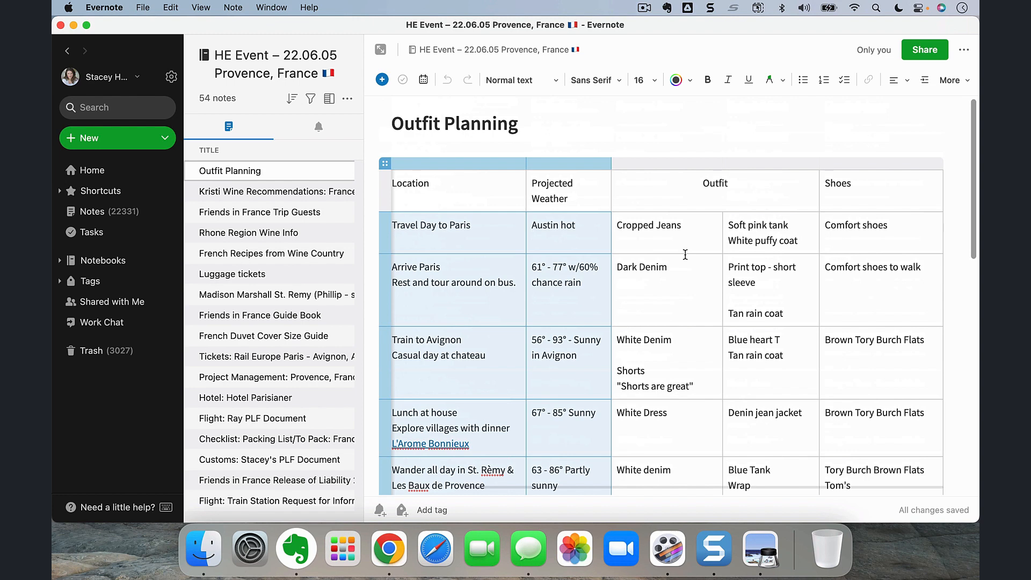
pyautogui.scroll(-3)
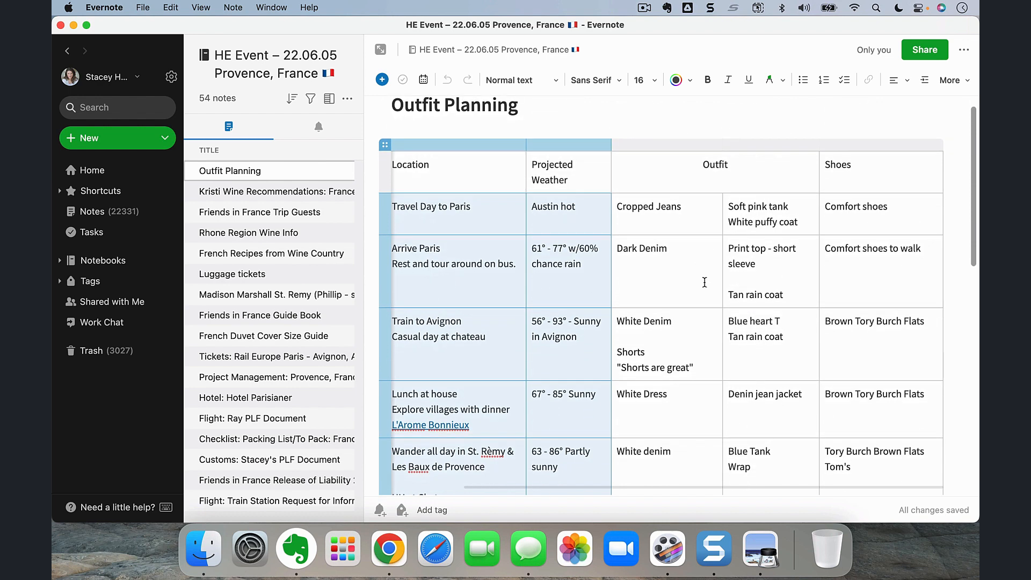
pyautogui.scroll(-3)
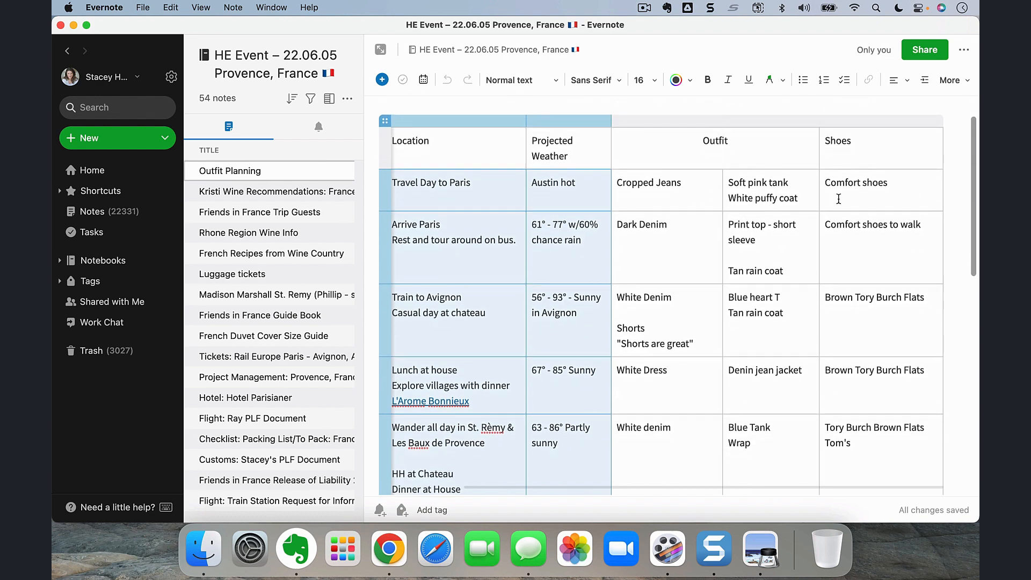
pyautogui.scroll(-3)
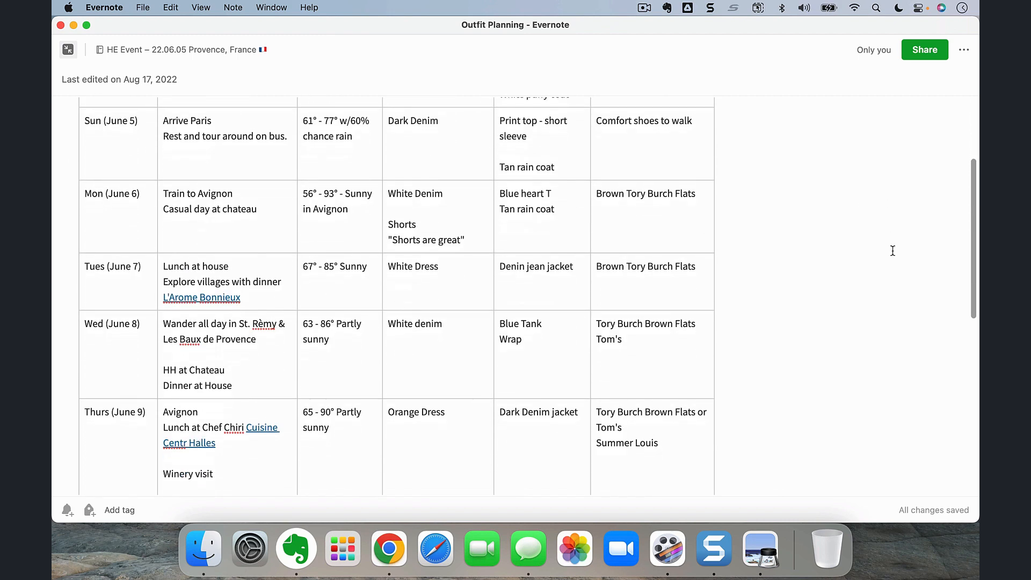
pyautogui.scroll(-3)
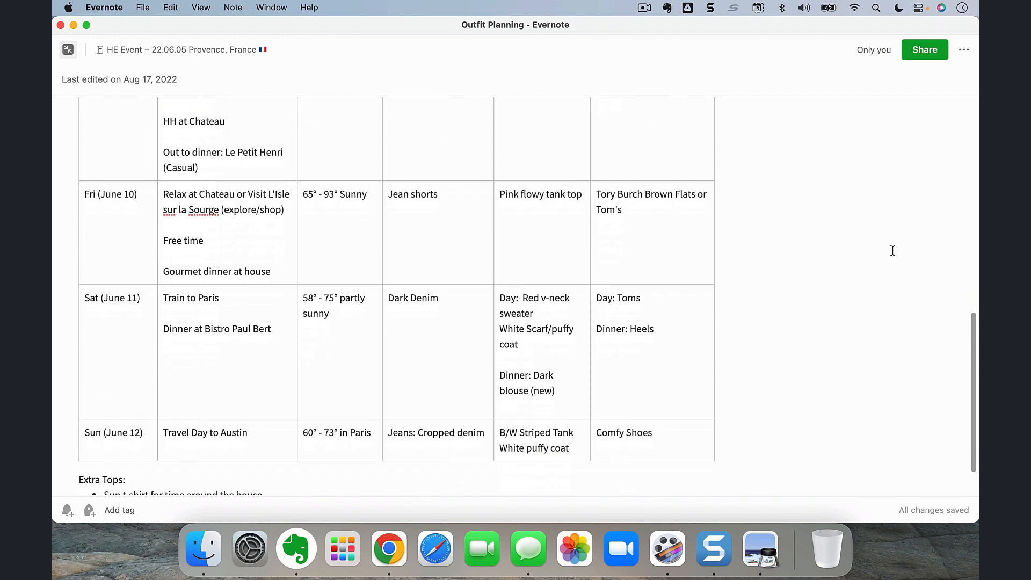
pyautogui.scroll(3)
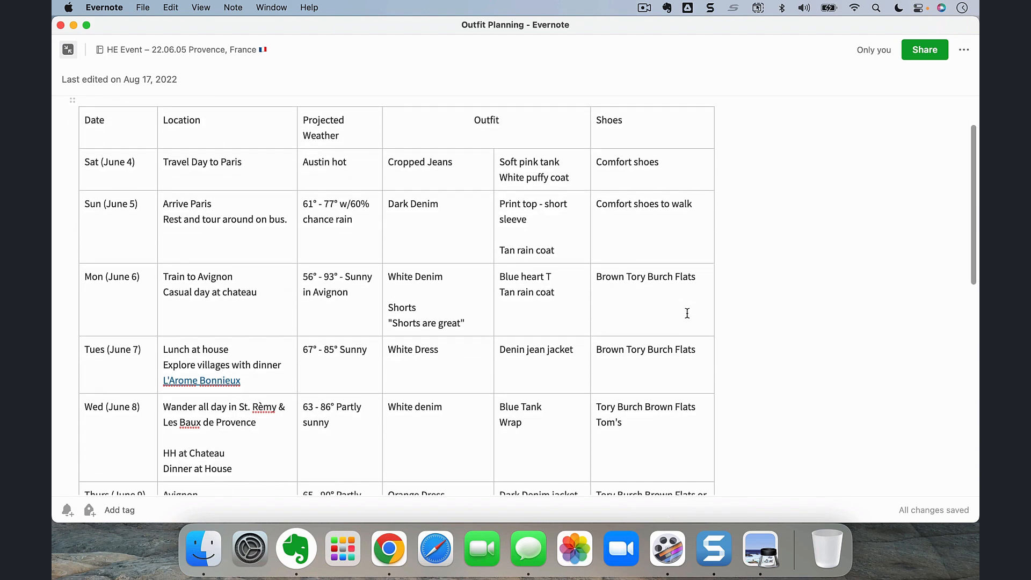
pyautogui.scroll(-3)
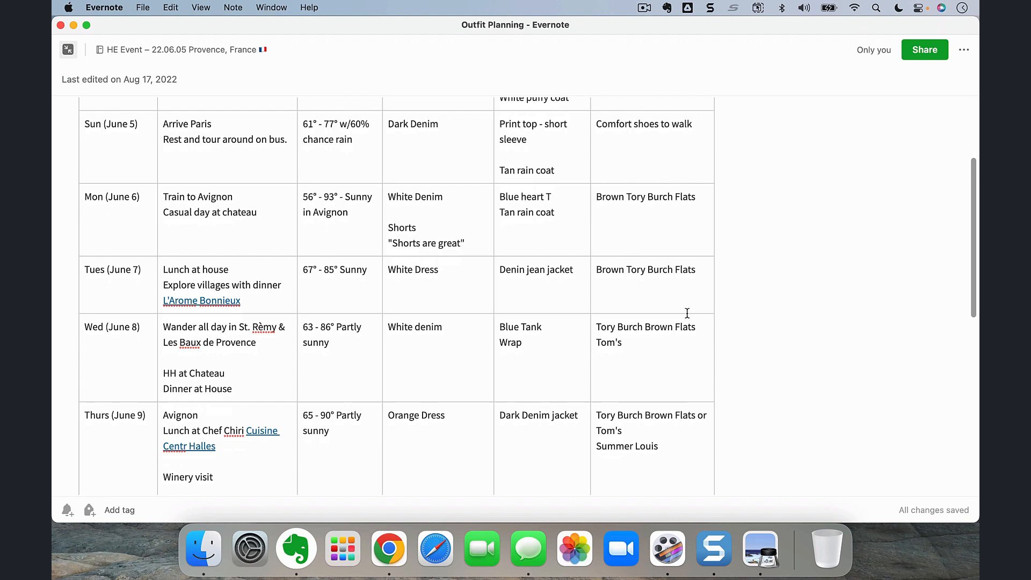
pyautogui.scroll(-3)
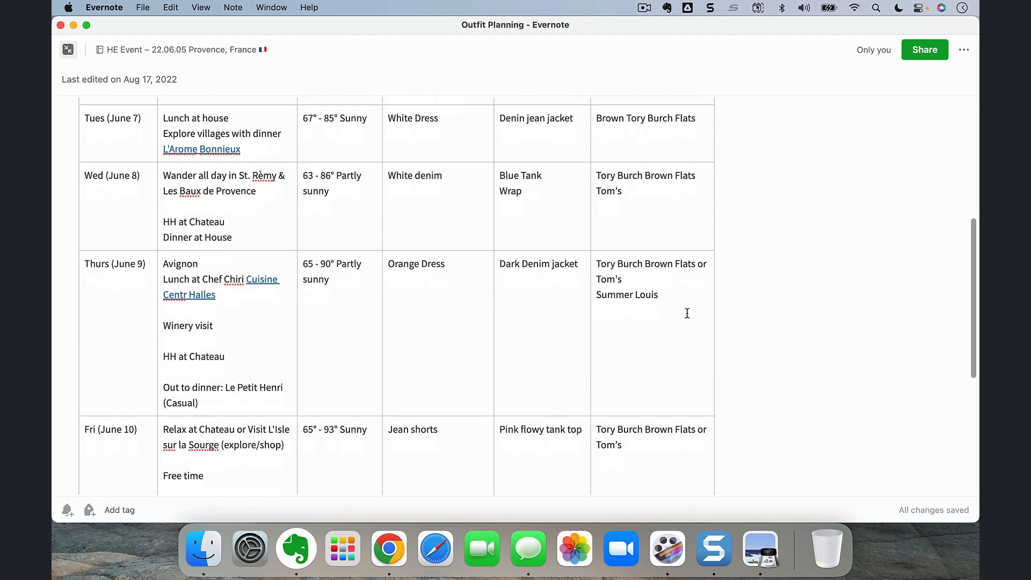
pyautogui.scroll(-3)
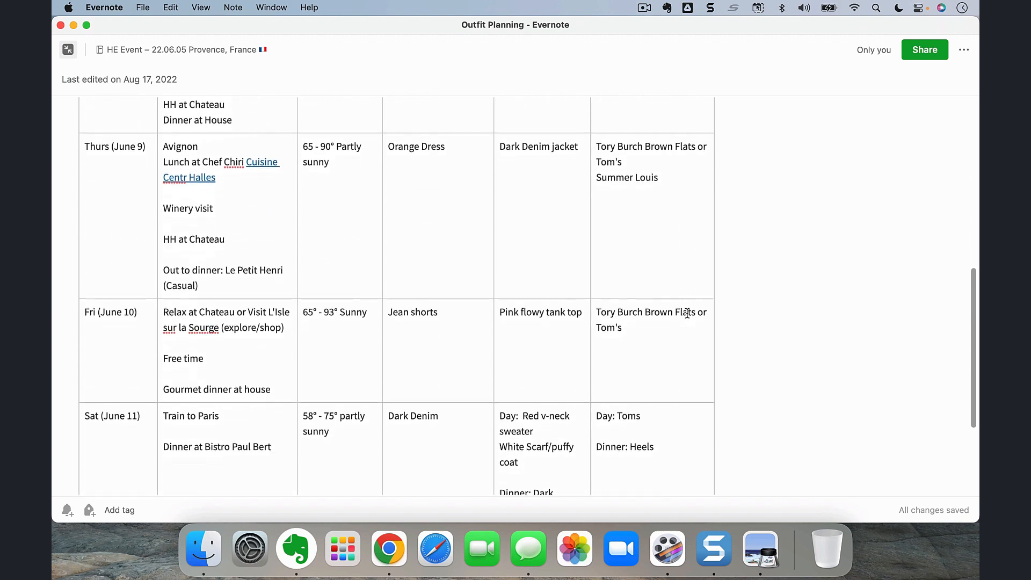
pyautogui.scroll(3)
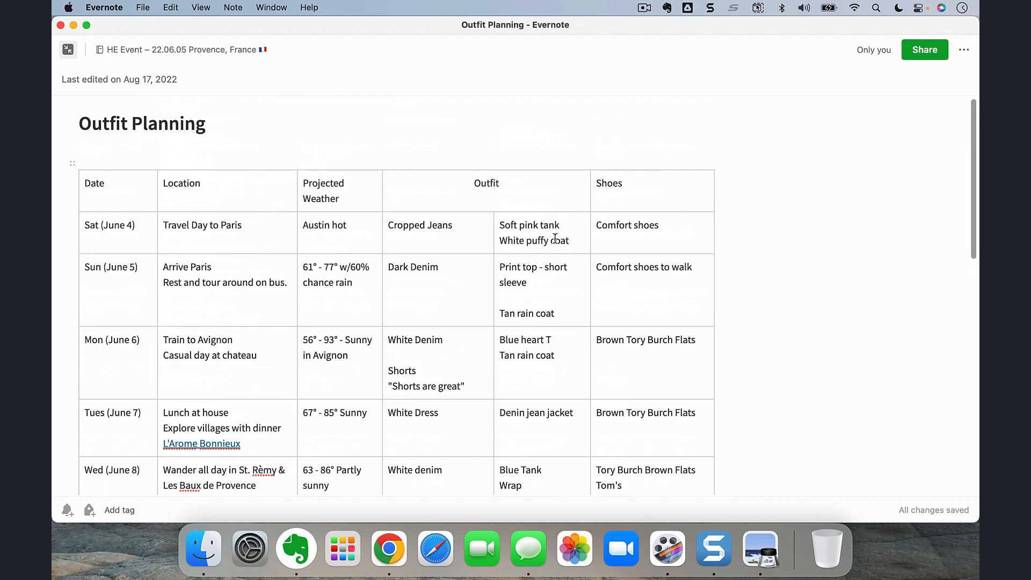
pyautogui.moveTo(187, 200)
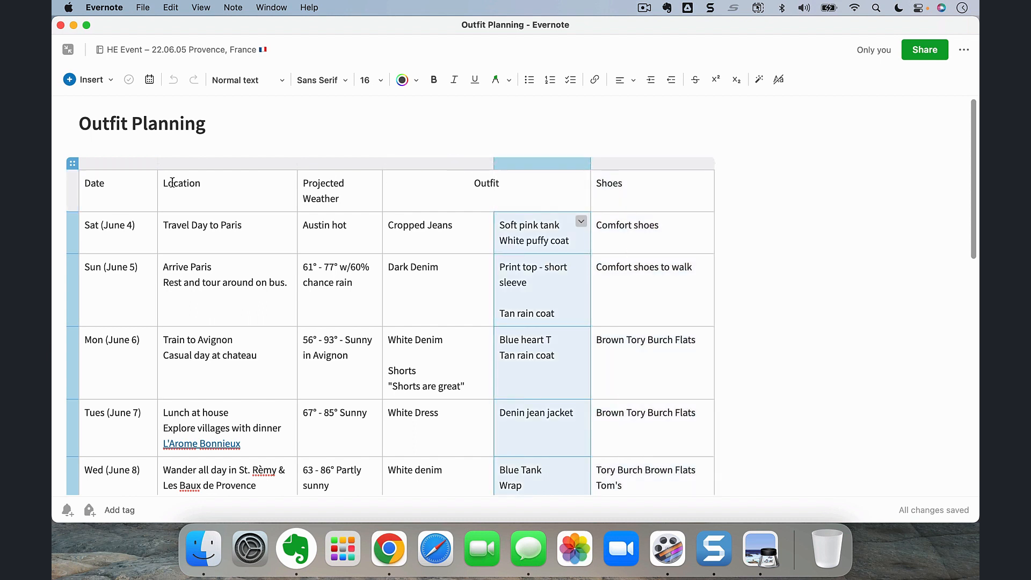
# Drag the Outfit/Shoes border right so the Sat–Wed tops each fit on one line.
pyautogui.click(487, 184)
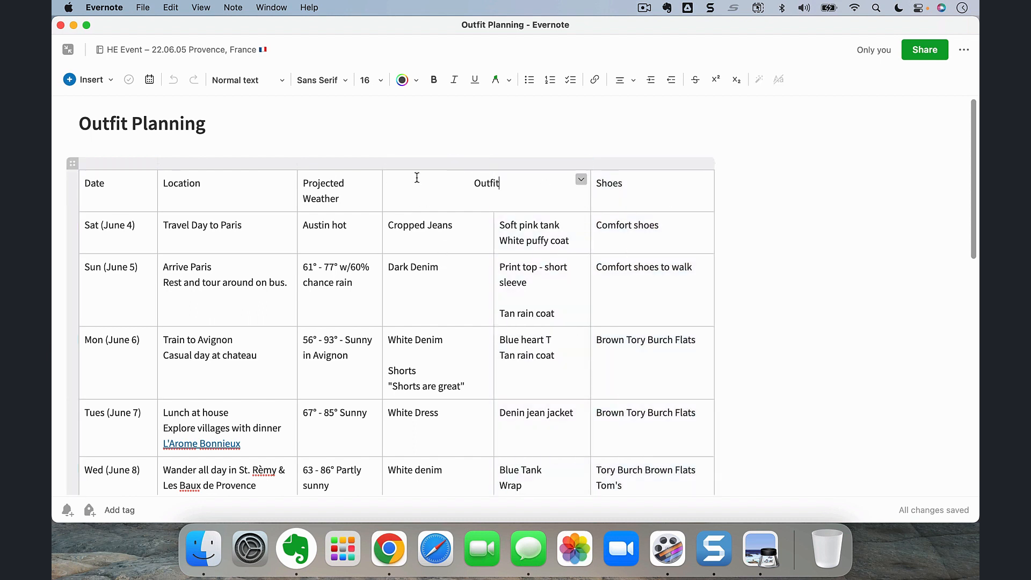
pyautogui.moveTo(326, 173)
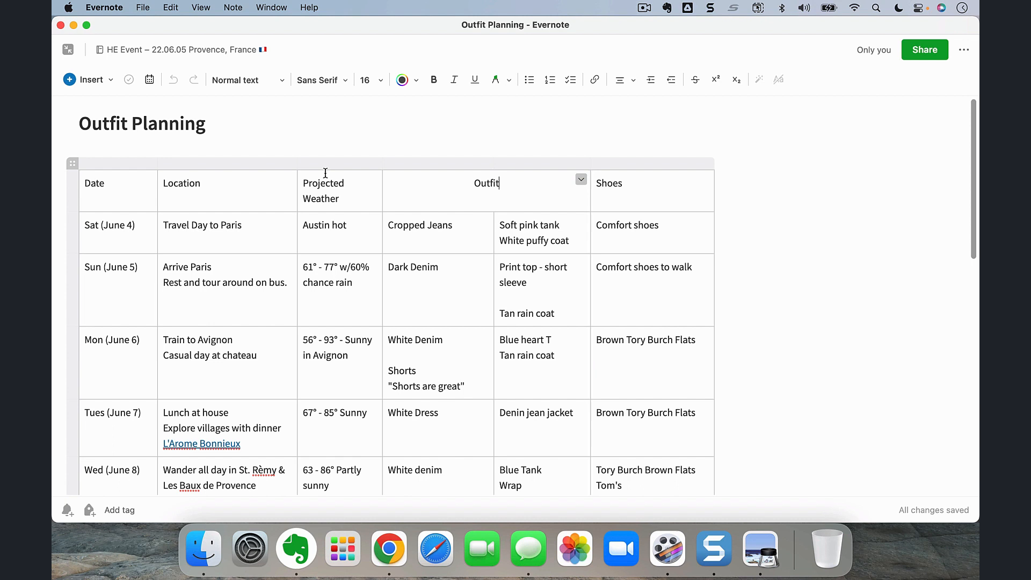
pyautogui.click(581, 179)
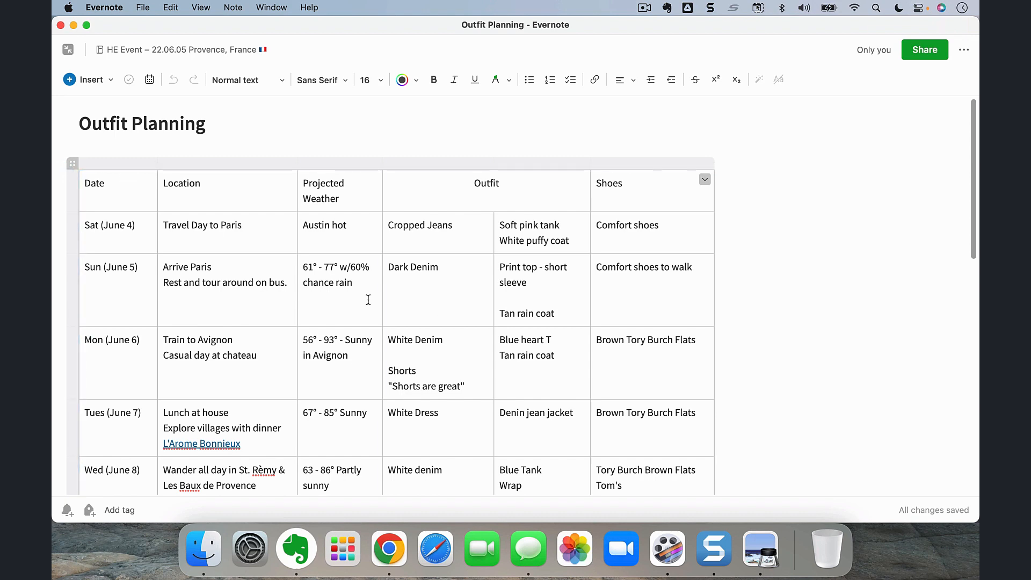
pyautogui.moveTo(113, 238)
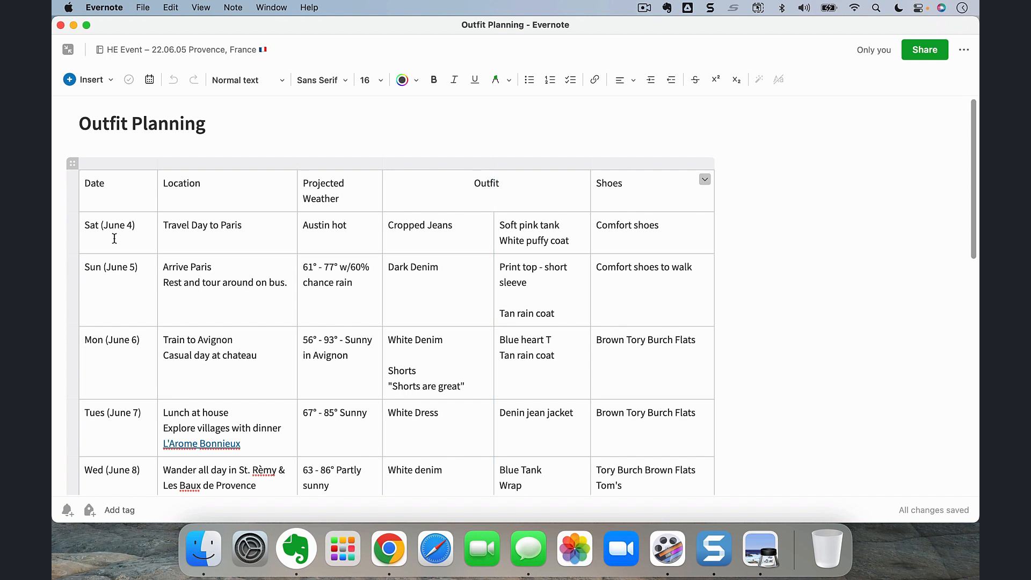
pyautogui.moveTo(392, 274)
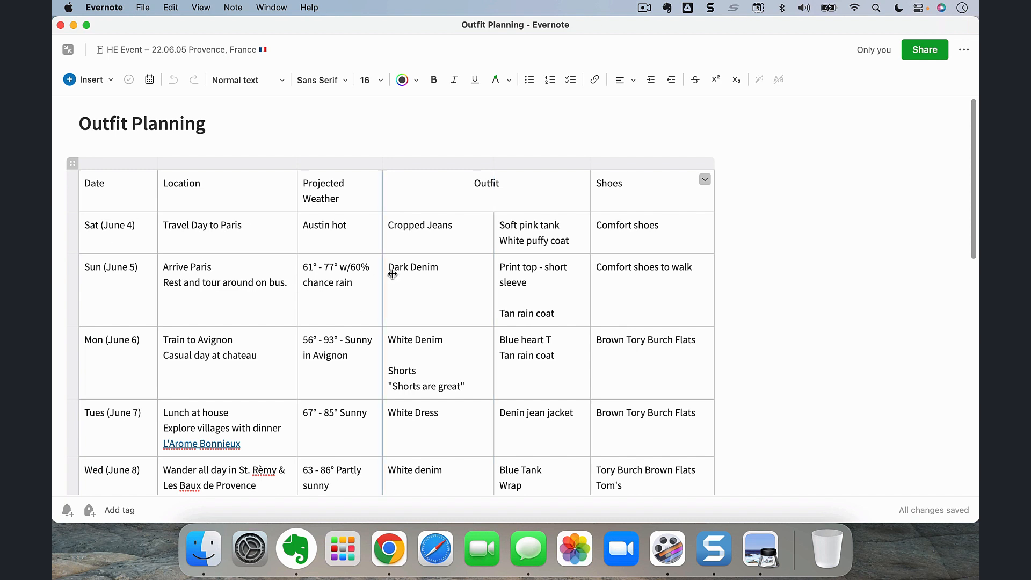
pyautogui.moveTo(229, 269)
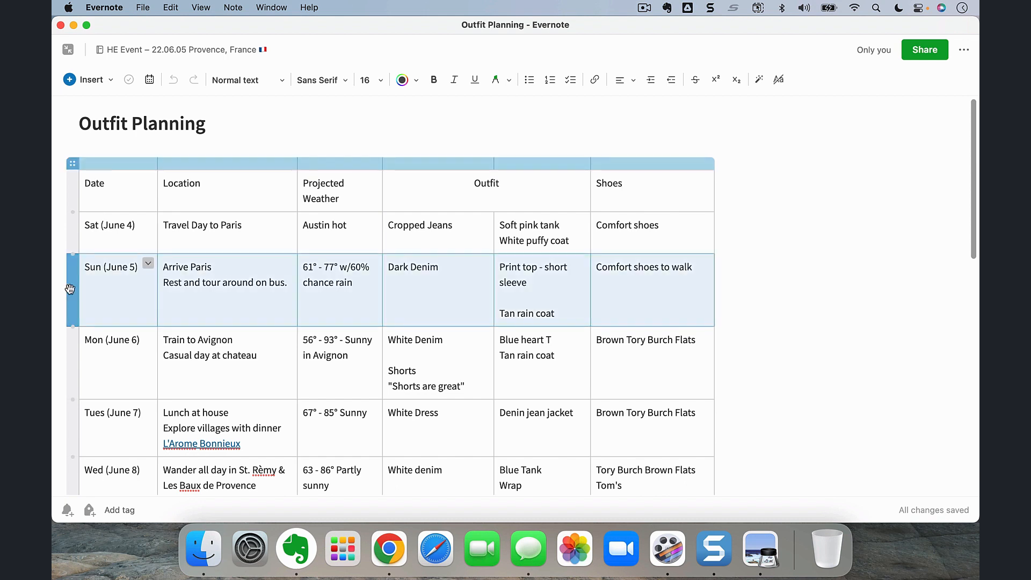
pyautogui.moveTo(71, 290); pyautogui.dragTo(70, 237)
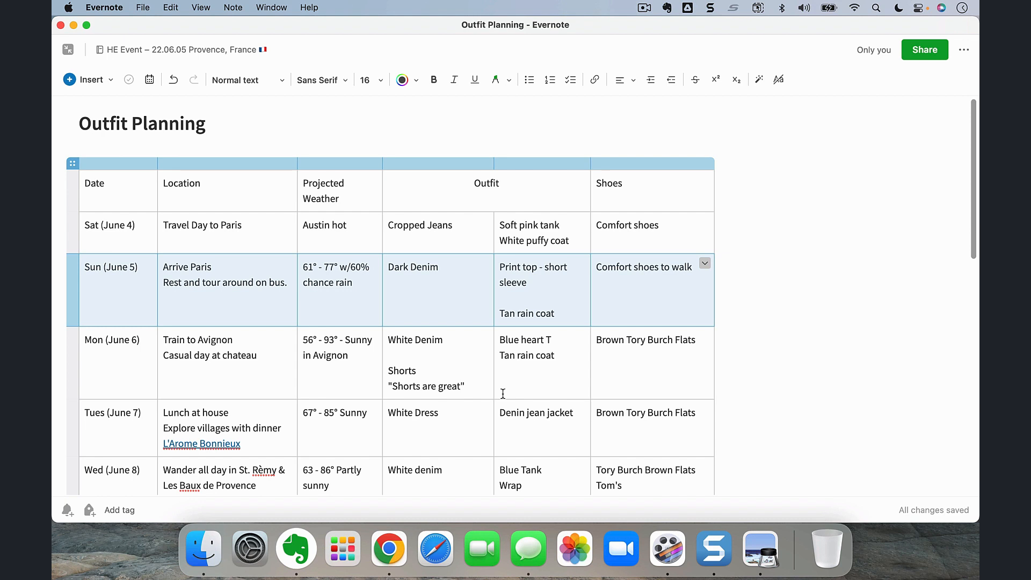
pyautogui.moveTo(481, 256)
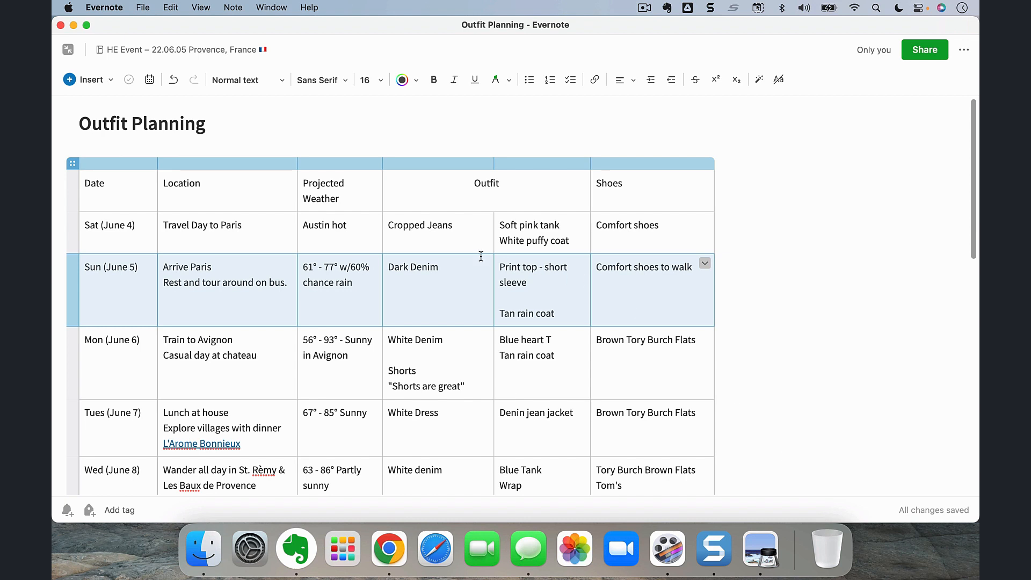
pyautogui.moveTo(480, 248)
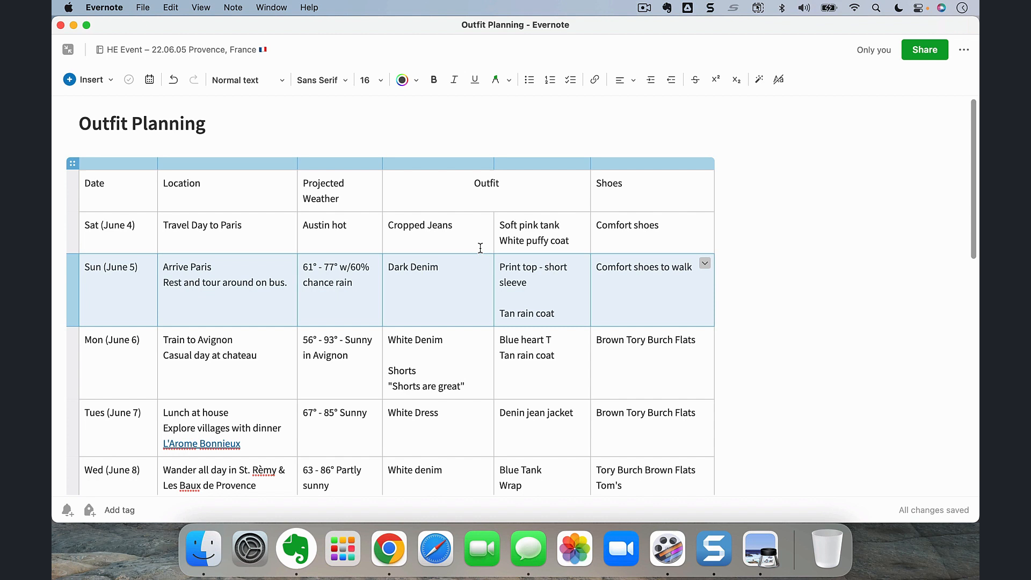
pyautogui.moveTo(296, 162)
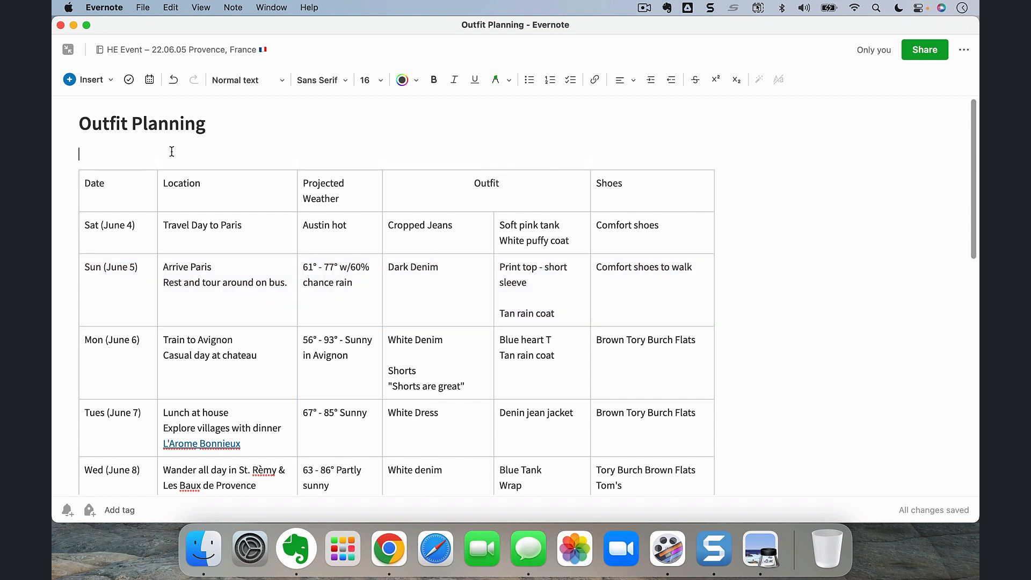
pyautogui.moveTo(142, 152)
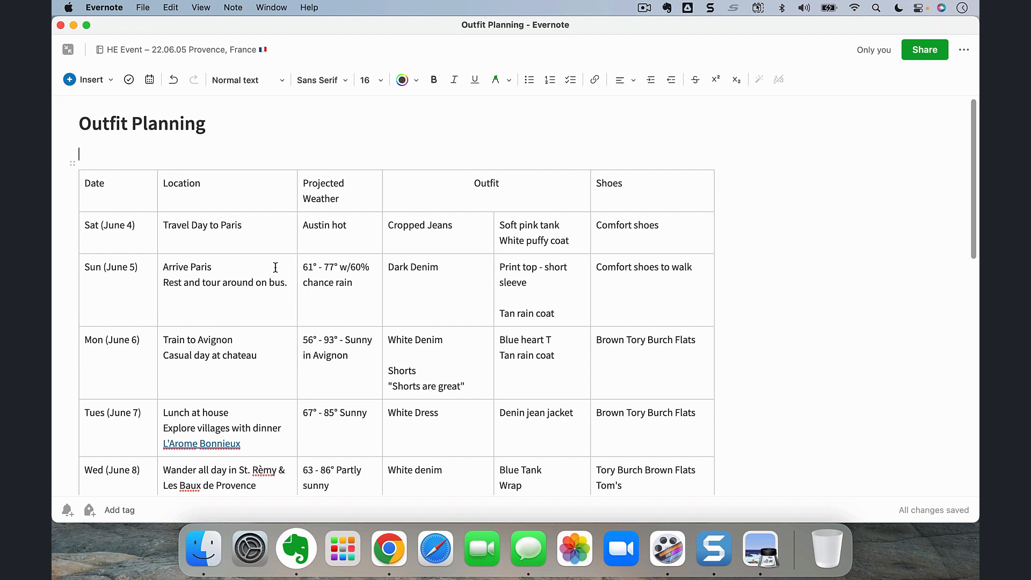
pyautogui.moveTo(330, 310)
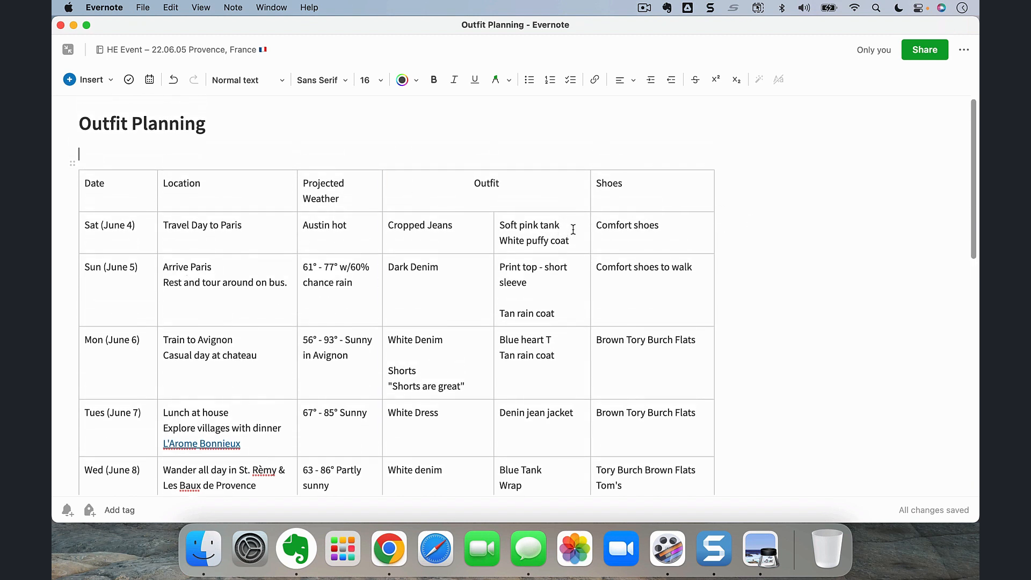
pyautogui.moveTo(597, 213)
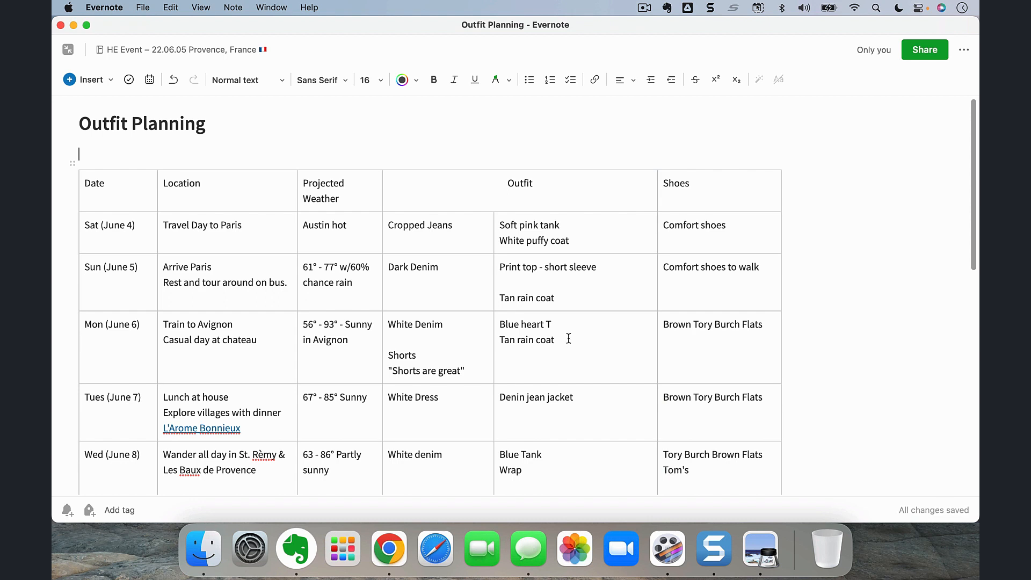
pyautogui.moveTo(665, 324)
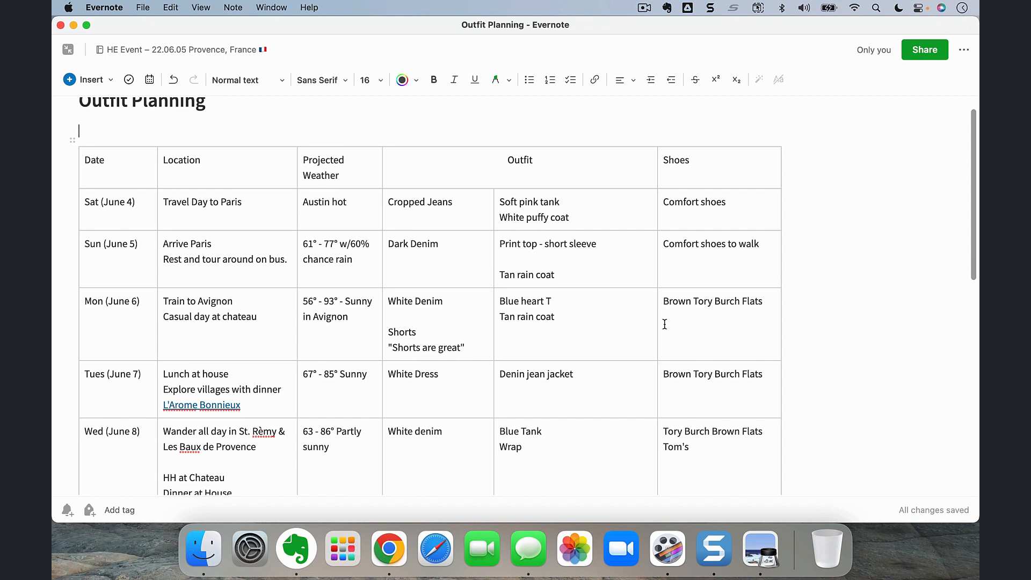
pyautogui.moveTo(457, 209)
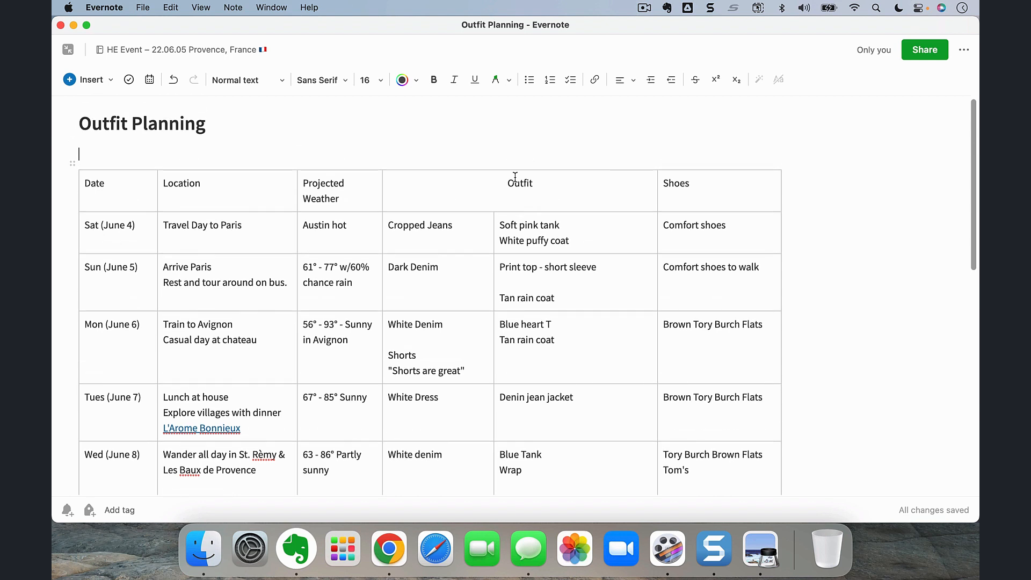
pyautogui.moveTo(471, 226)
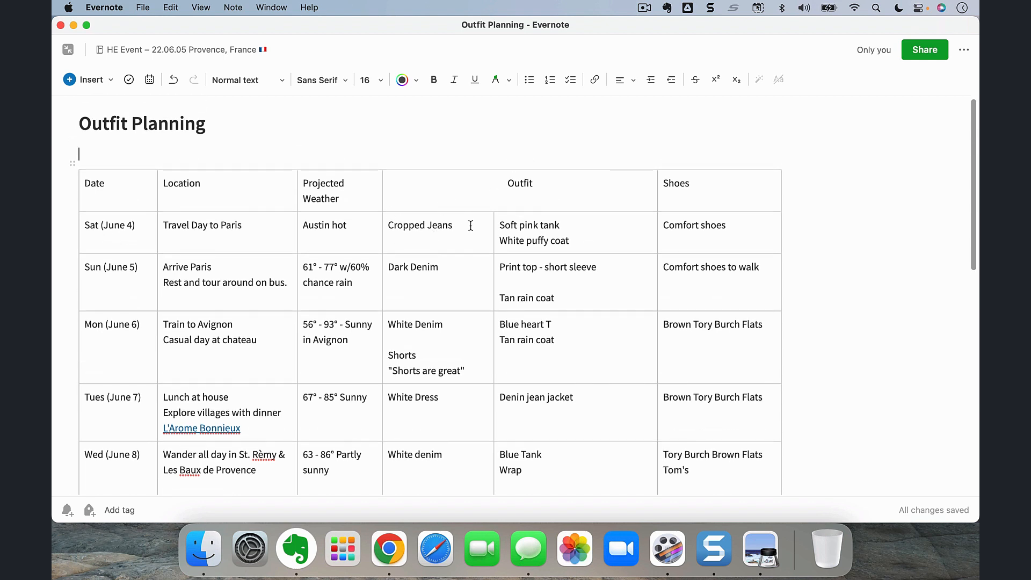
pyautogui.moveTo(433, 185)
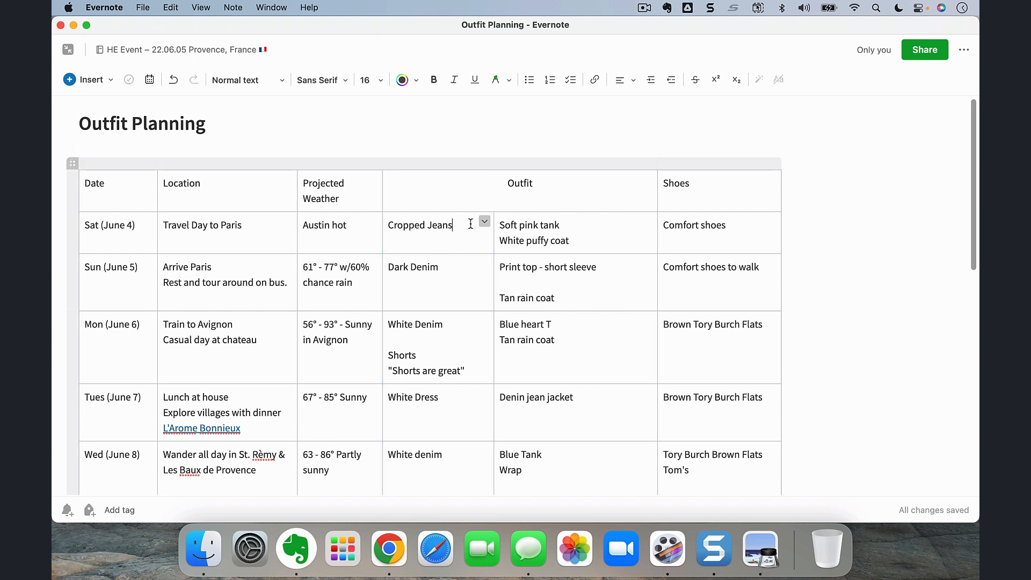
# Shade White Dress yellow and the Mon and Tues Brown Tory Burch Flats cells green.
pyautogui.scroll(-3)
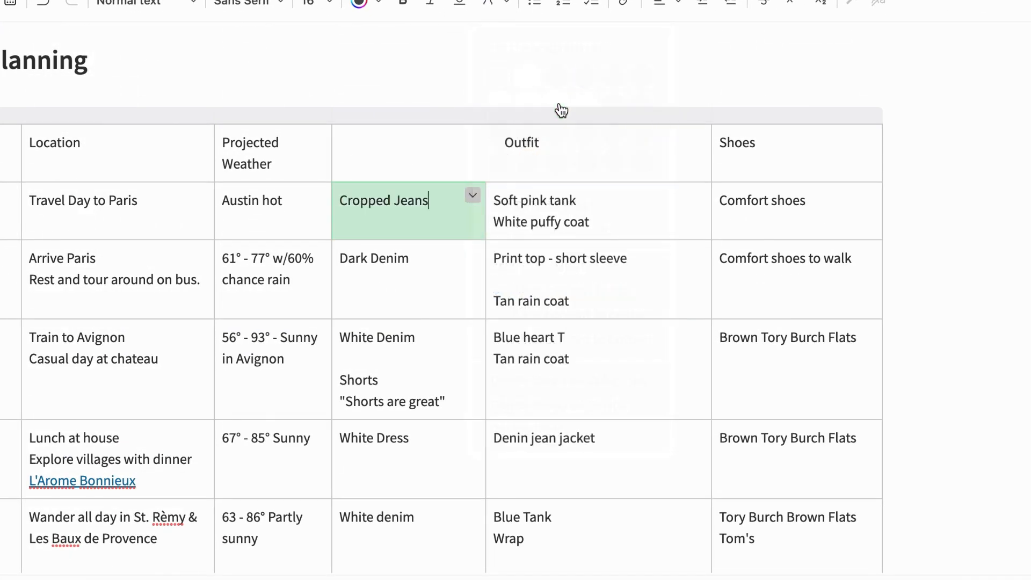
pyautogui.moveTo(633, 168)
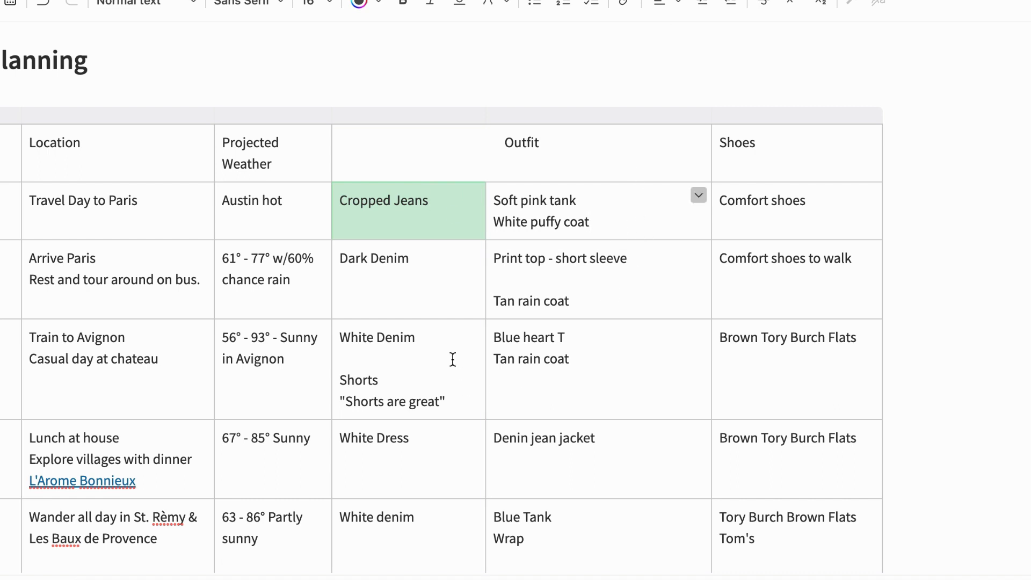
pyautogui.click(590, 222)
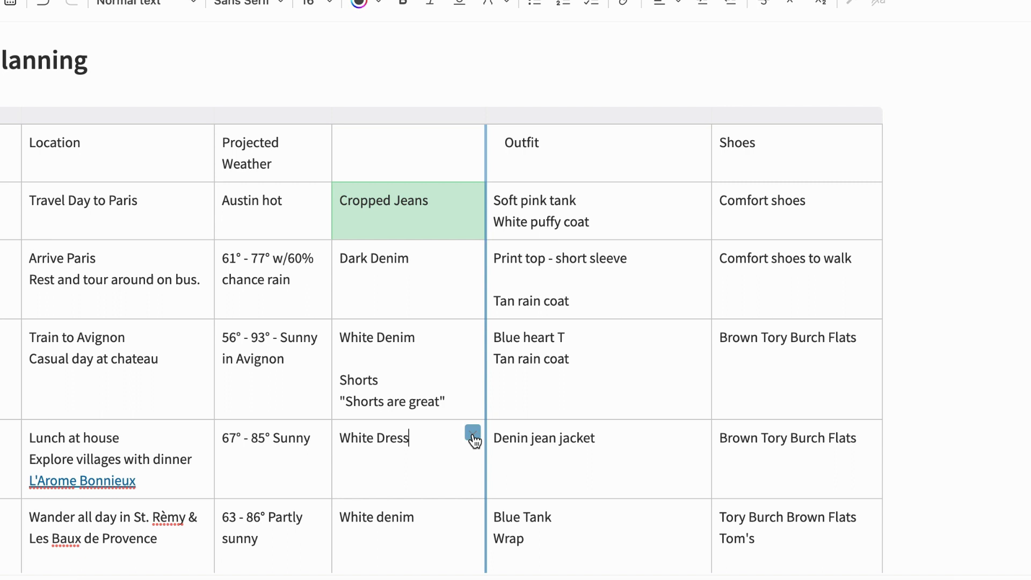
pyautogui.click(470, 438)
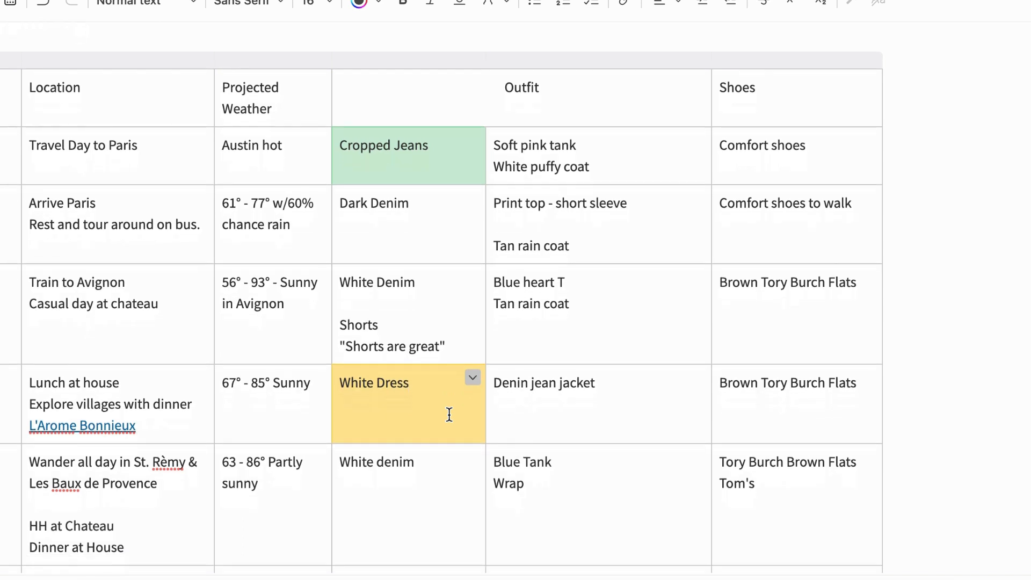
pyautogui.scroll(-3)
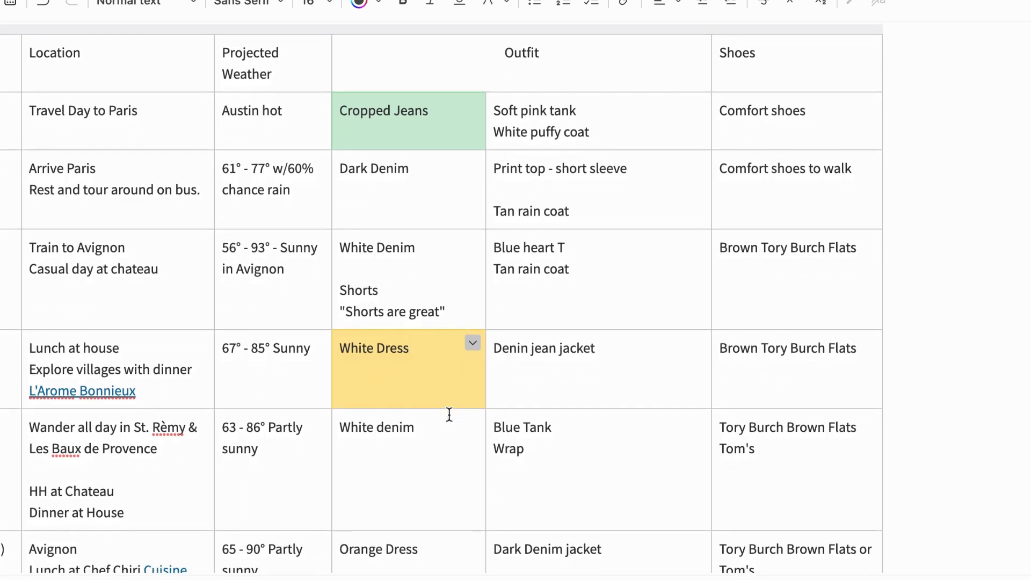
pyautogui.moveTo(406, 348)
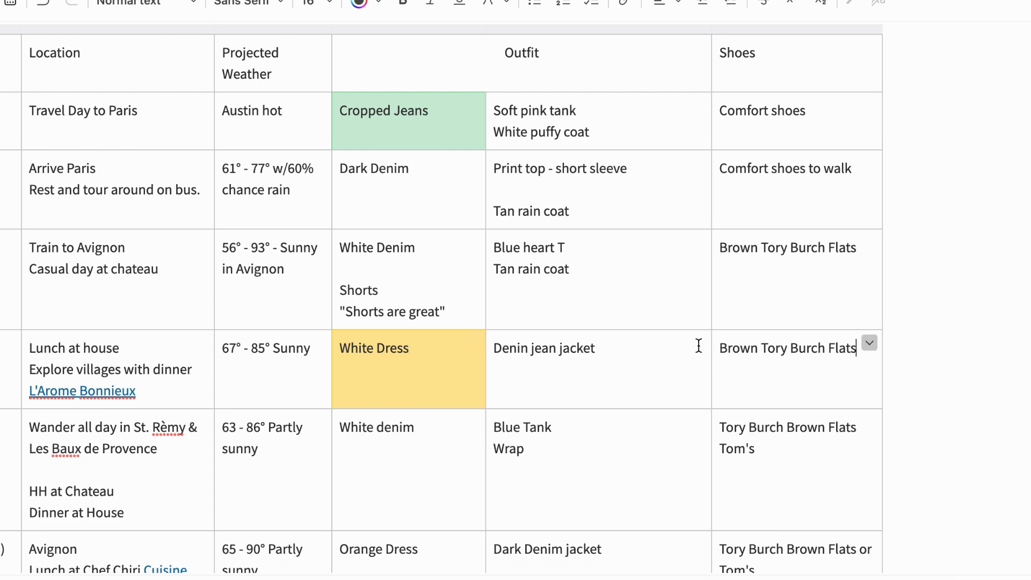
pyautogui.click(869, 343)
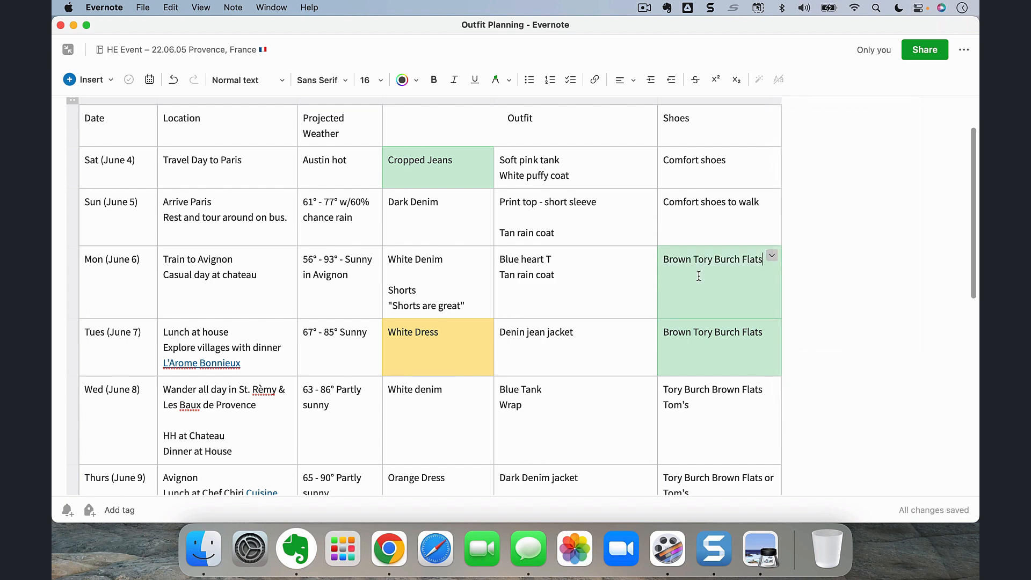
# Switch the White Dress cell's background from yellow to green.
pyautogui.scroll(-3)
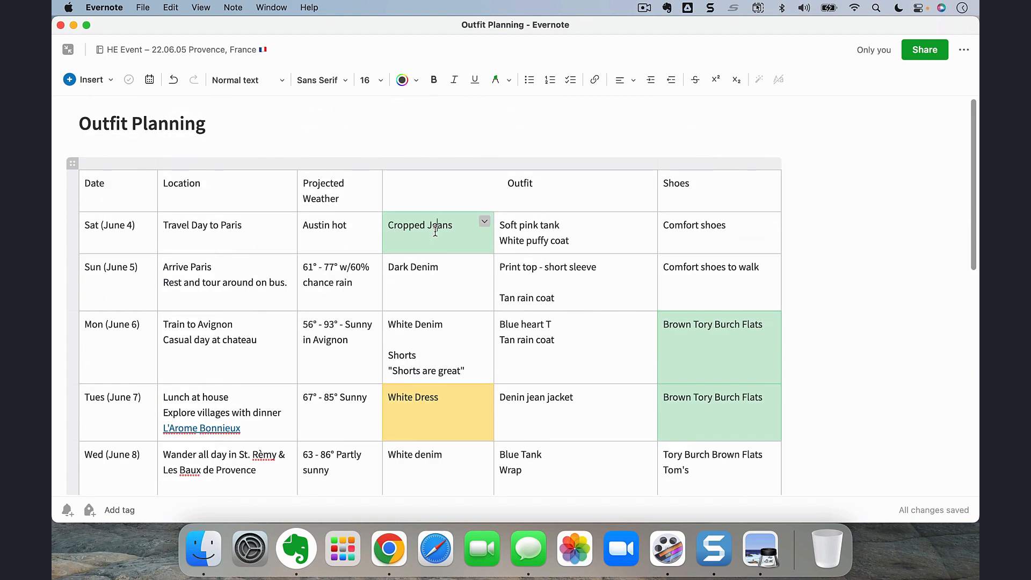
pyautogui.scroll(-3)
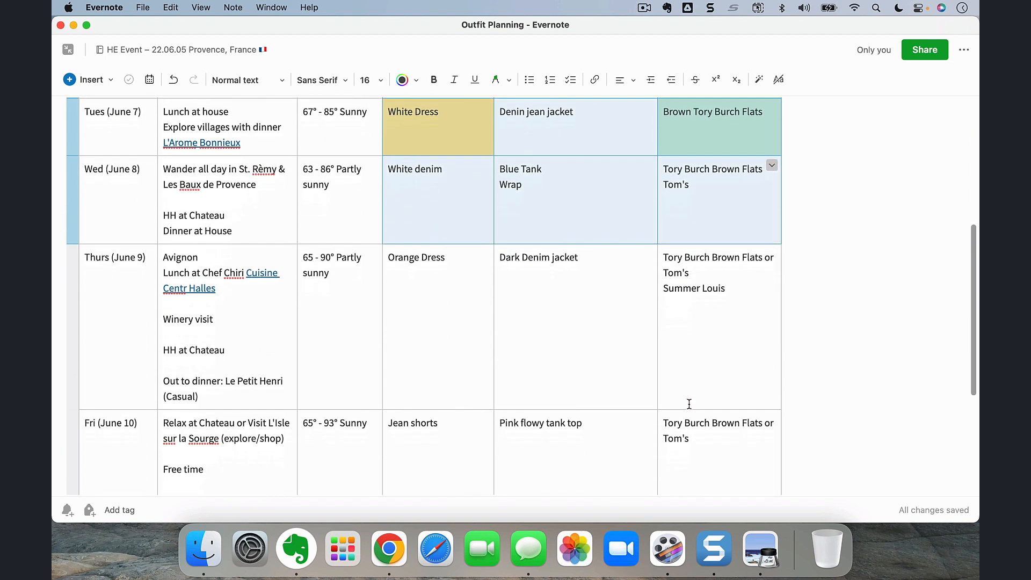
pyautogui.scroll(-3)
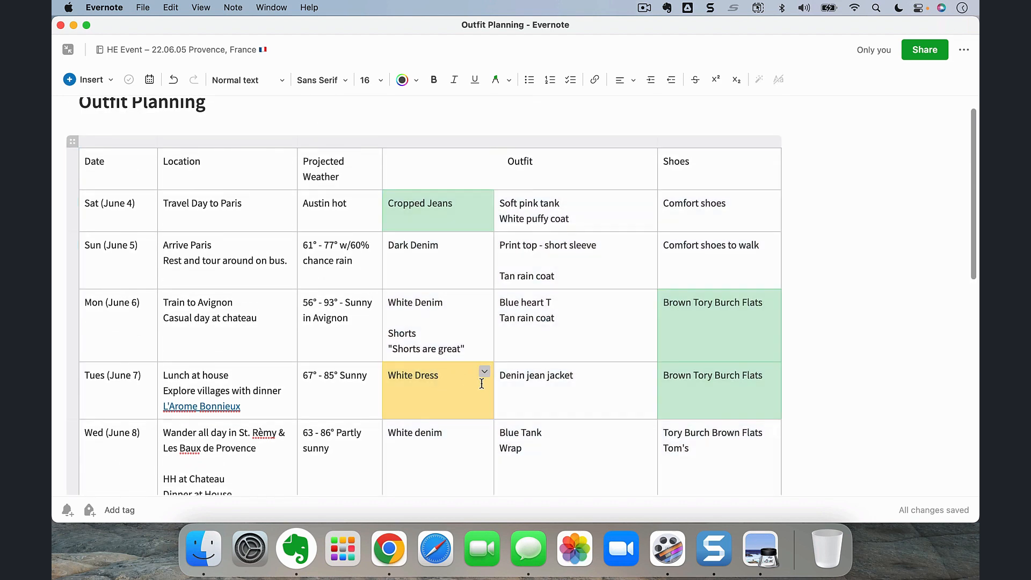
pyautogui.click(484, 371)
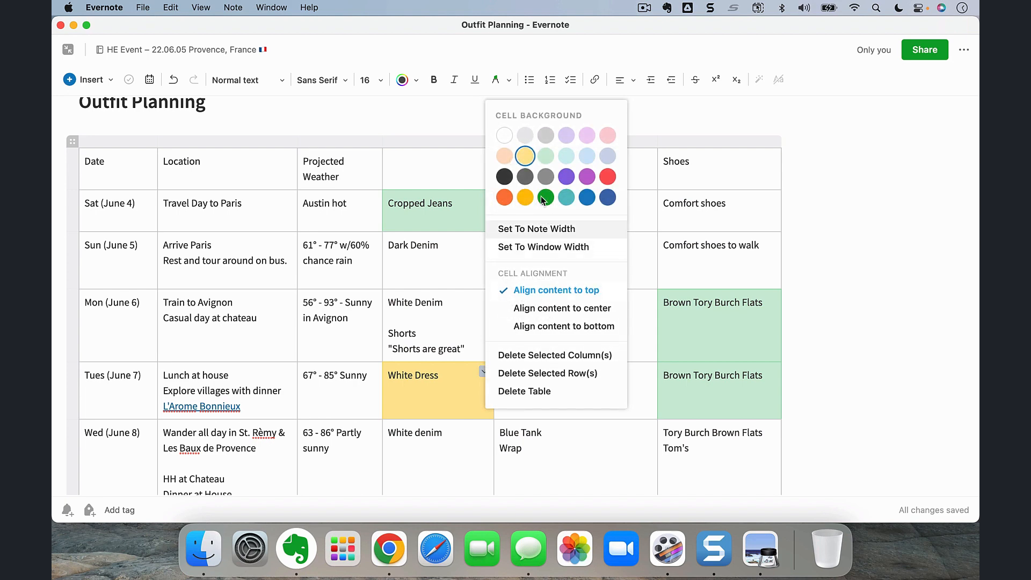
pyautogui.click(546, 197)
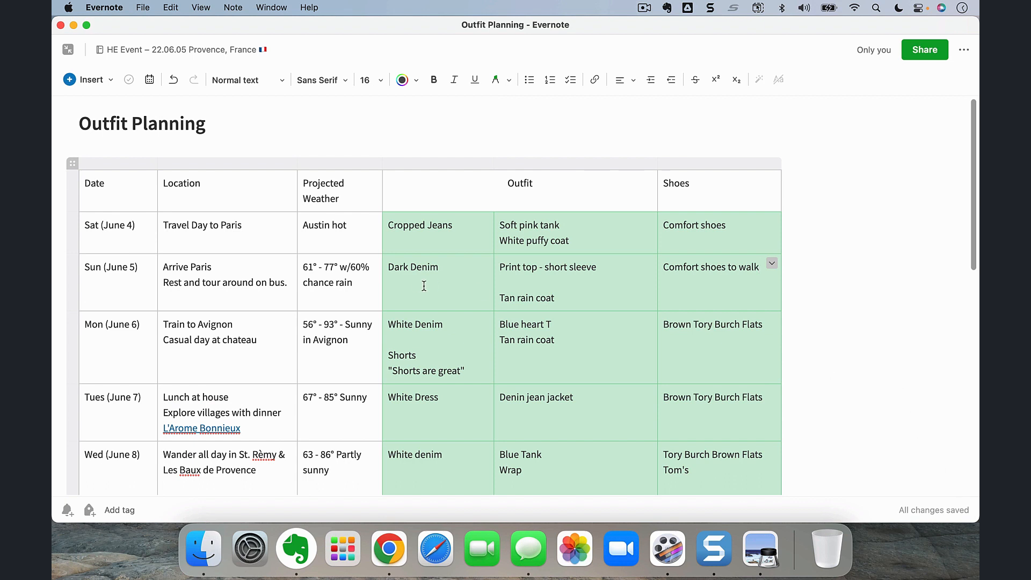
pyautogui.moveTo(974, 477)
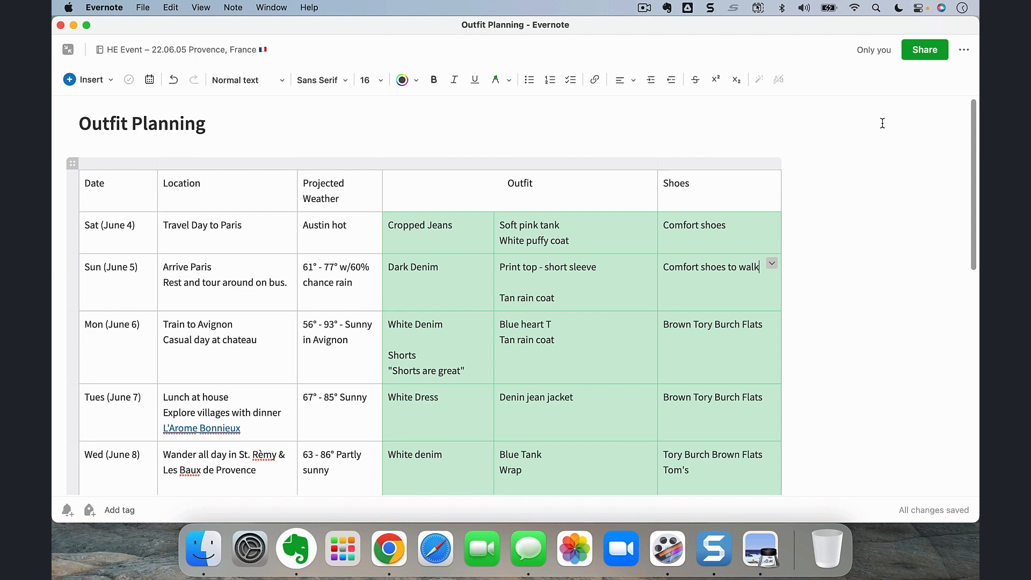
# Add Outfit Planning to Shortcuts and switch over to the Evernote mobile app.
pyautogui.click(964, 49)
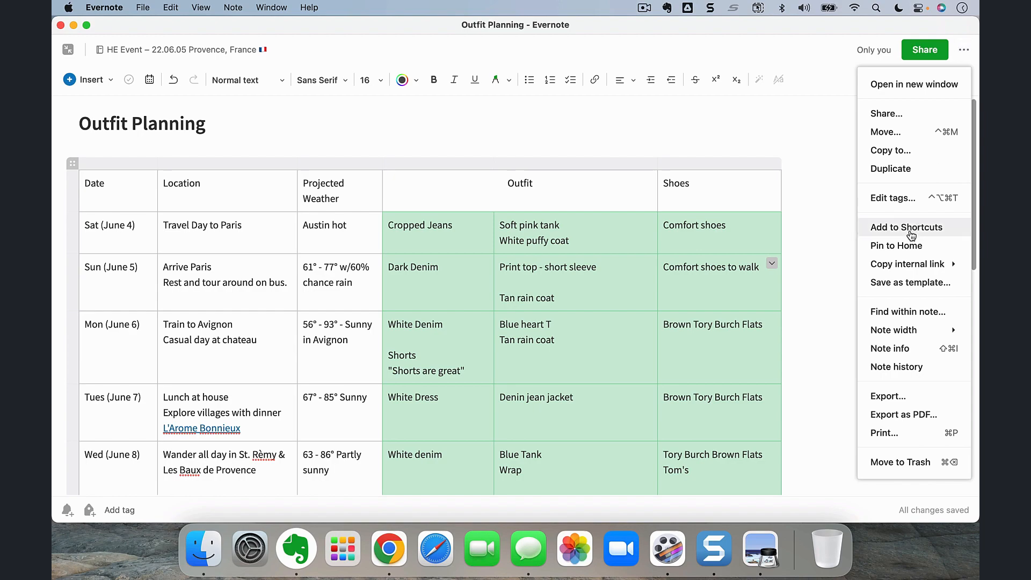
pyautogui.click(907, 228)
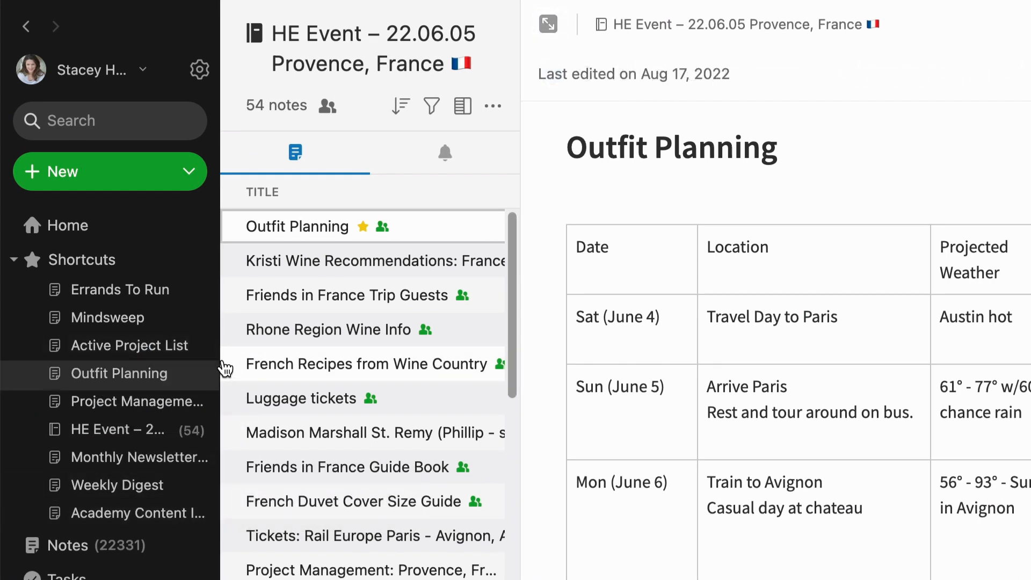
pyautogui.moveTo(229, 382); pyautogui.dragTo(332, 381)
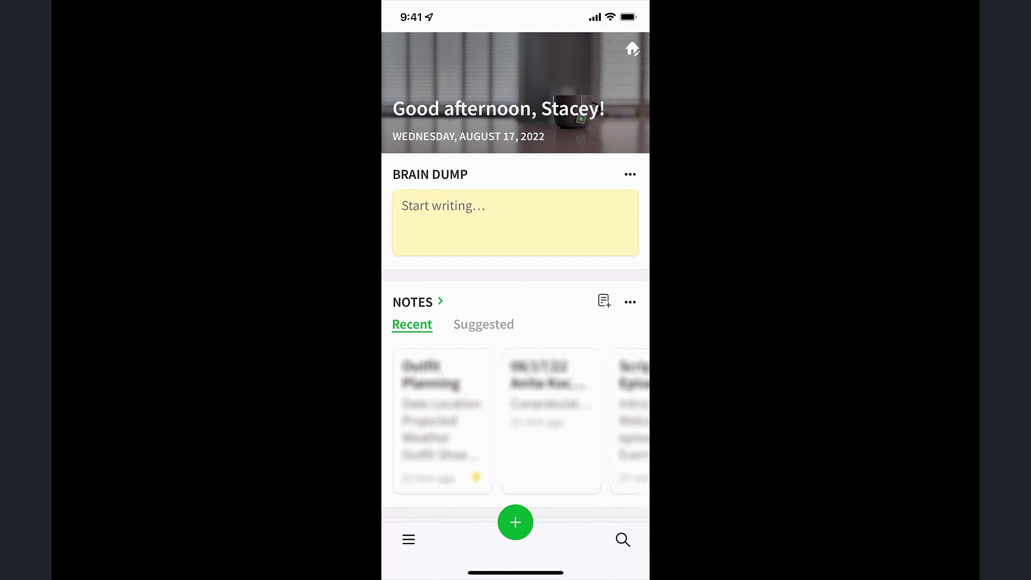
# On the phone, open Outfit Planning from Shortcuts and change White Dress to Orange Dress.
pyautogui.click(409, 540)
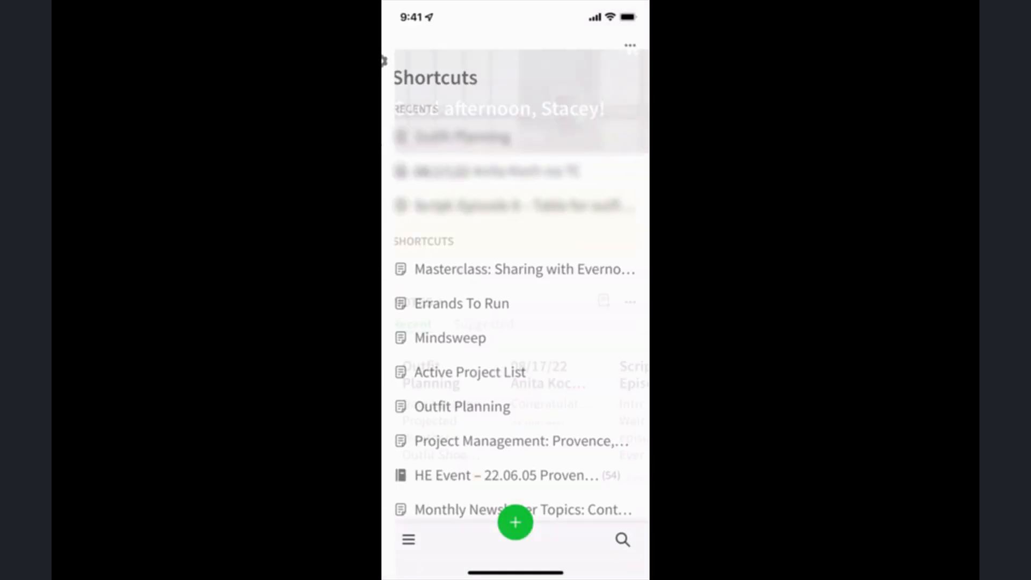
pyautogui.click(462, 407)
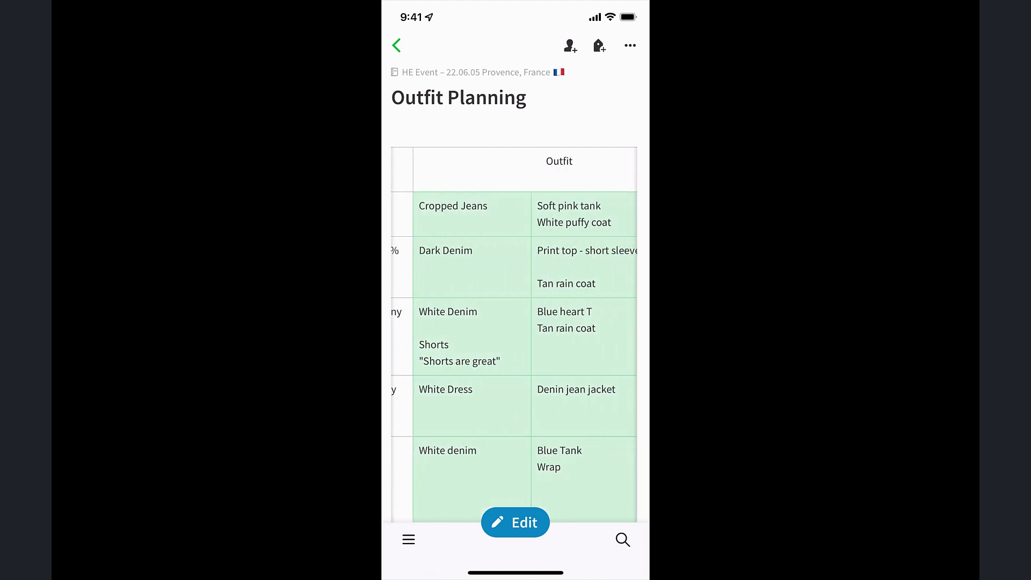
pyautogui.scroll(-3)
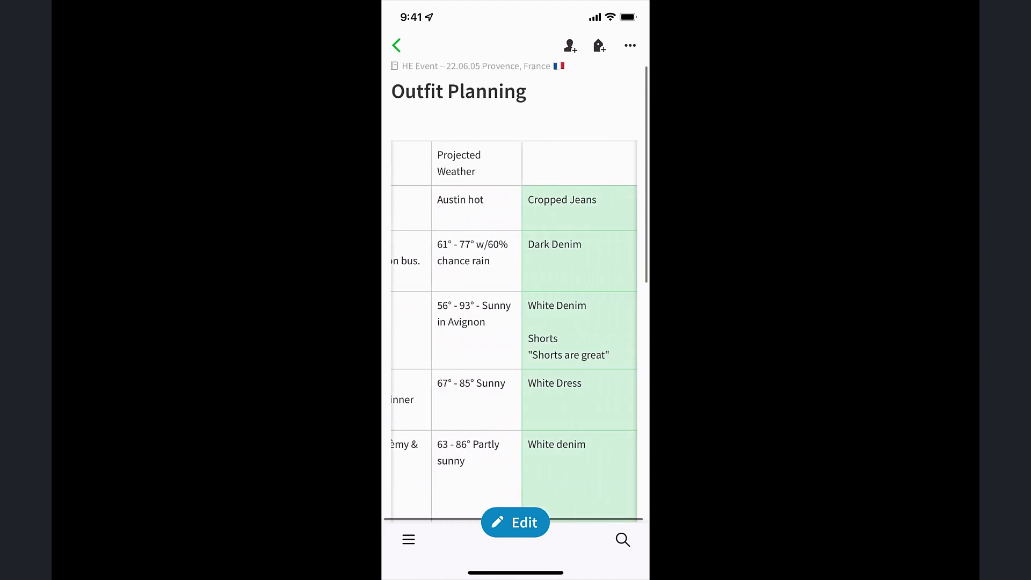
pyautogui.scroll(-3)
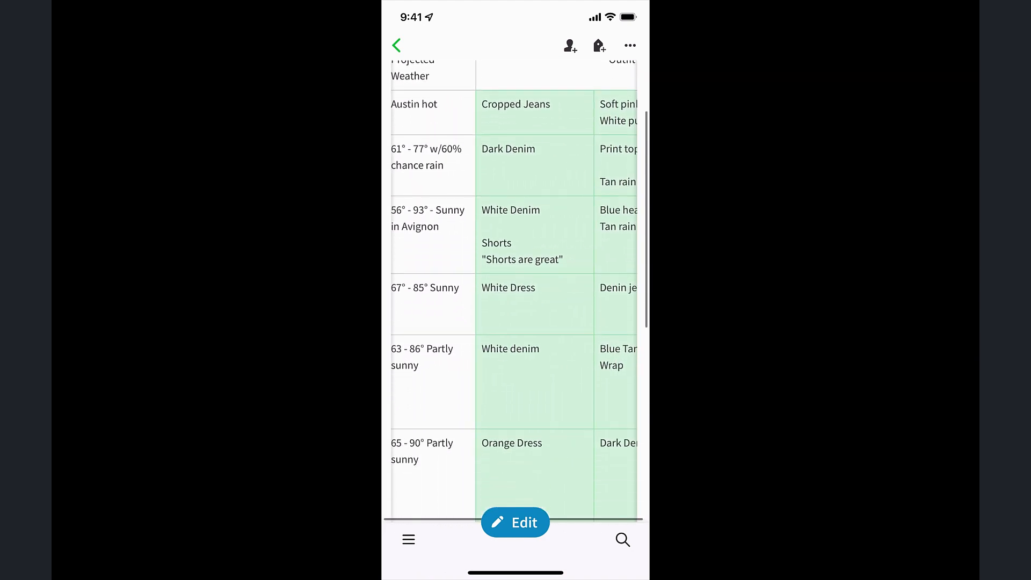
pyautogui.click(515, 522)
pyautogui.write('O')
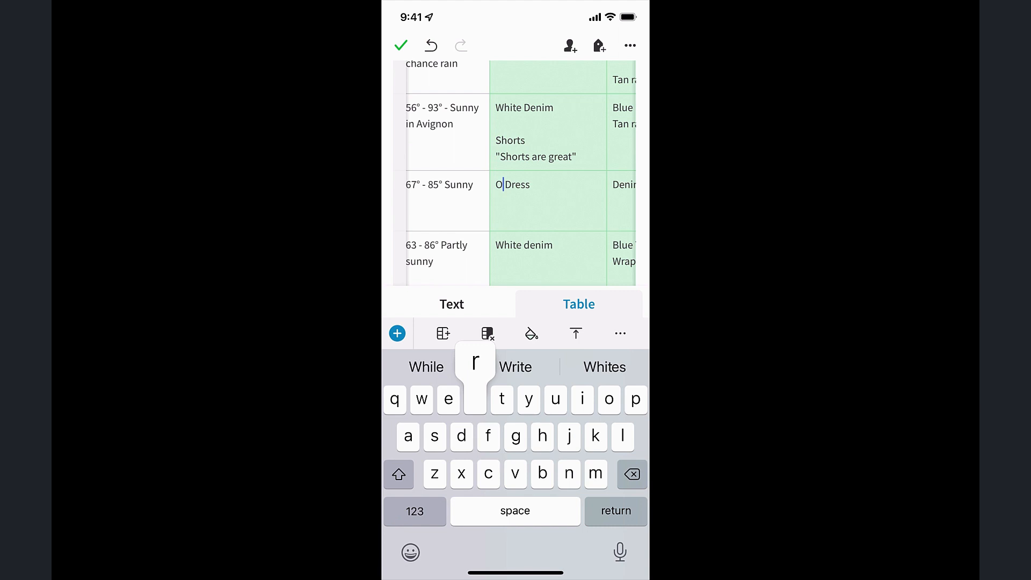
pyautogui.write('range')
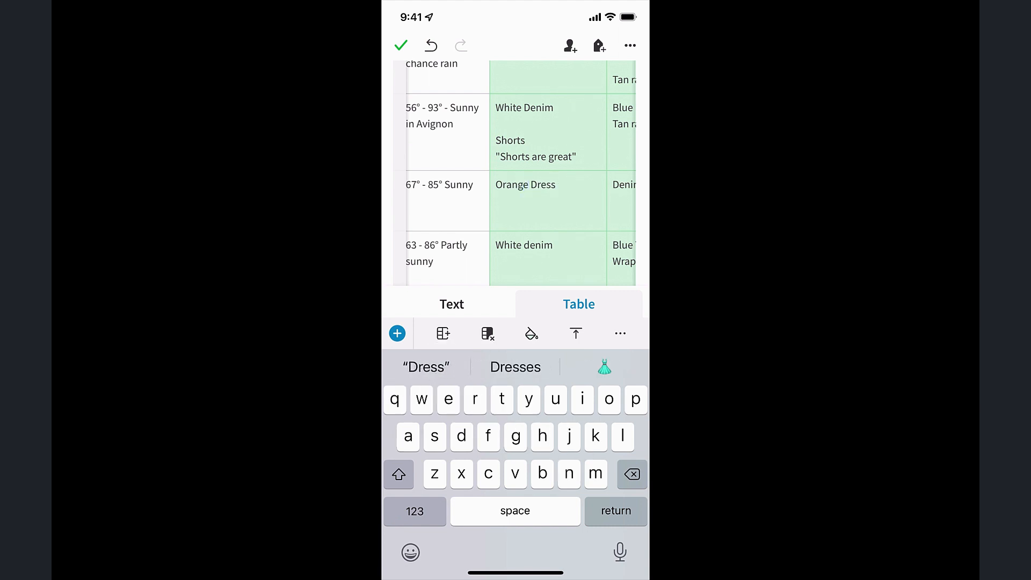
pyautogui.click(401, 45)
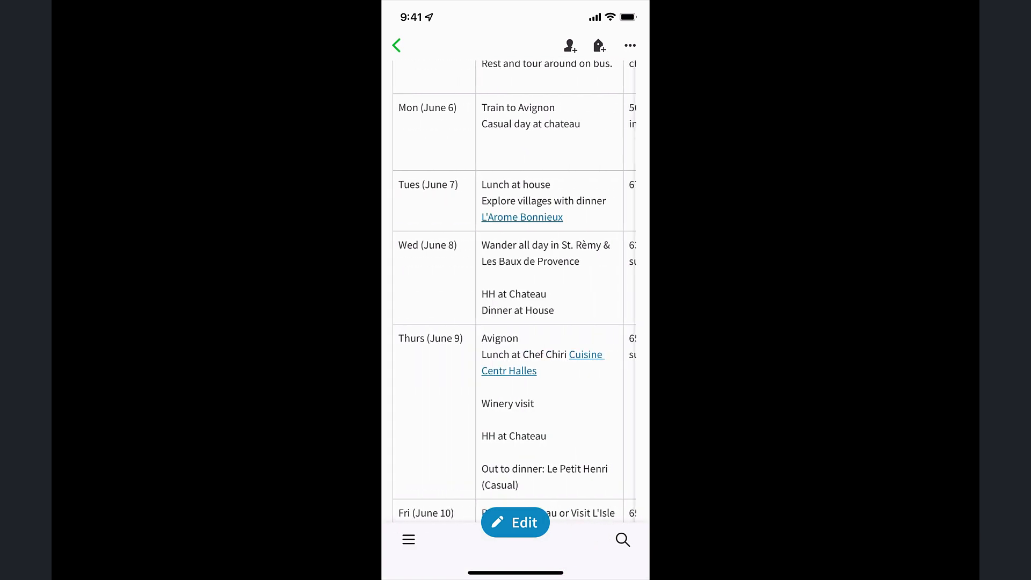